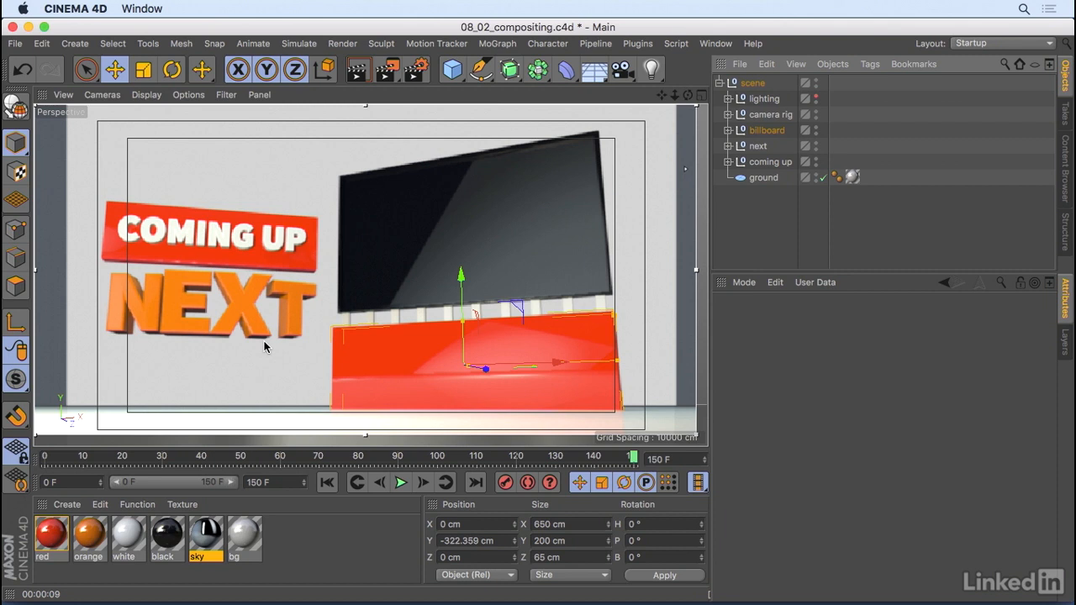
mouse_move(566, 198)
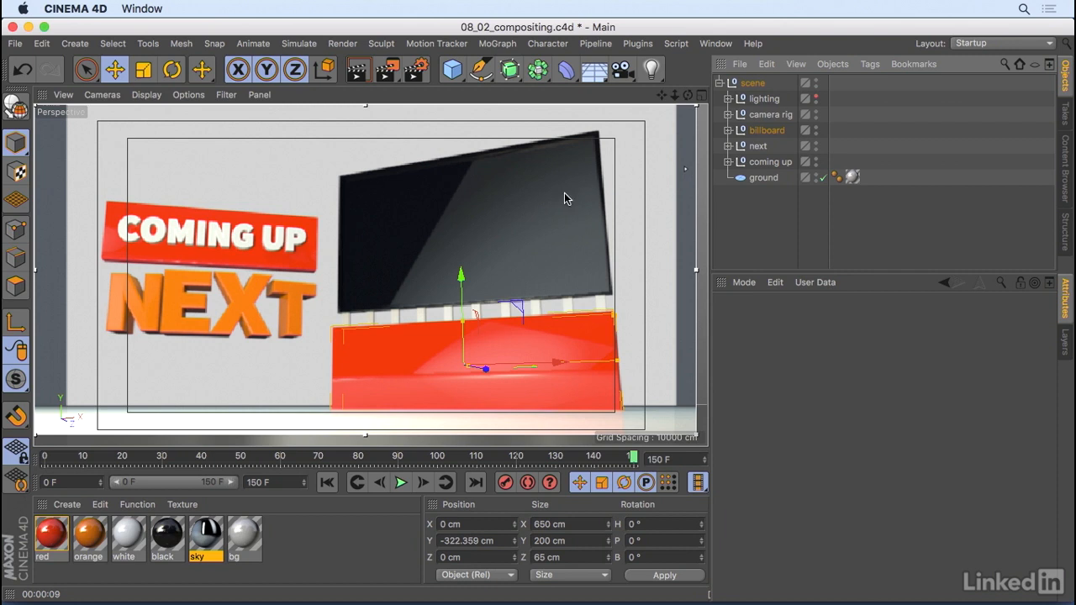
Inspect the Sky's compositing tag, which is not seen by camera, then fold the lighting group
left_click(728, 99)
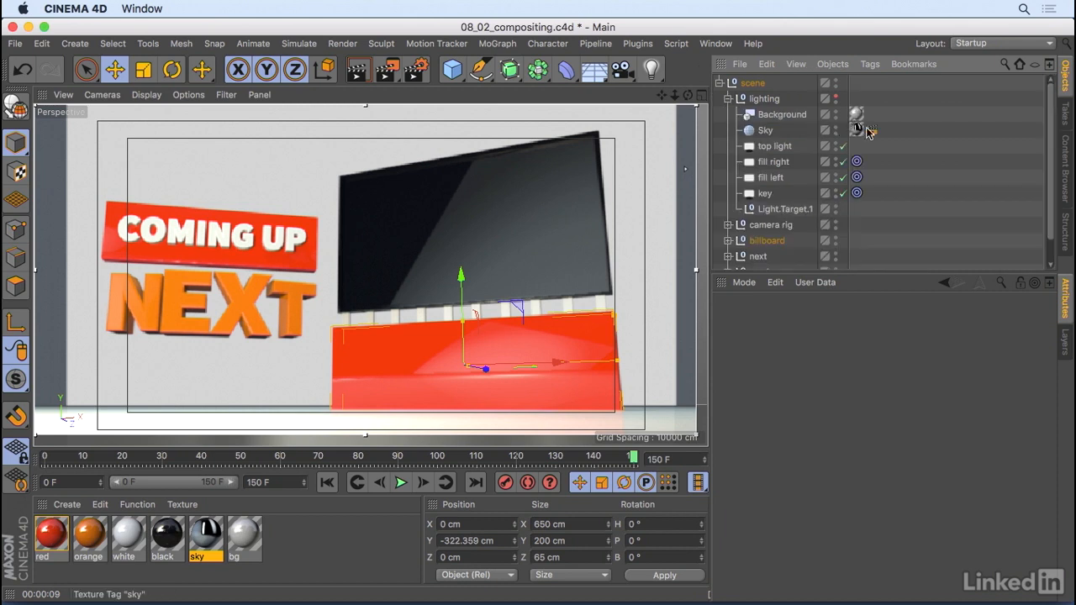
left_click(873, 129)
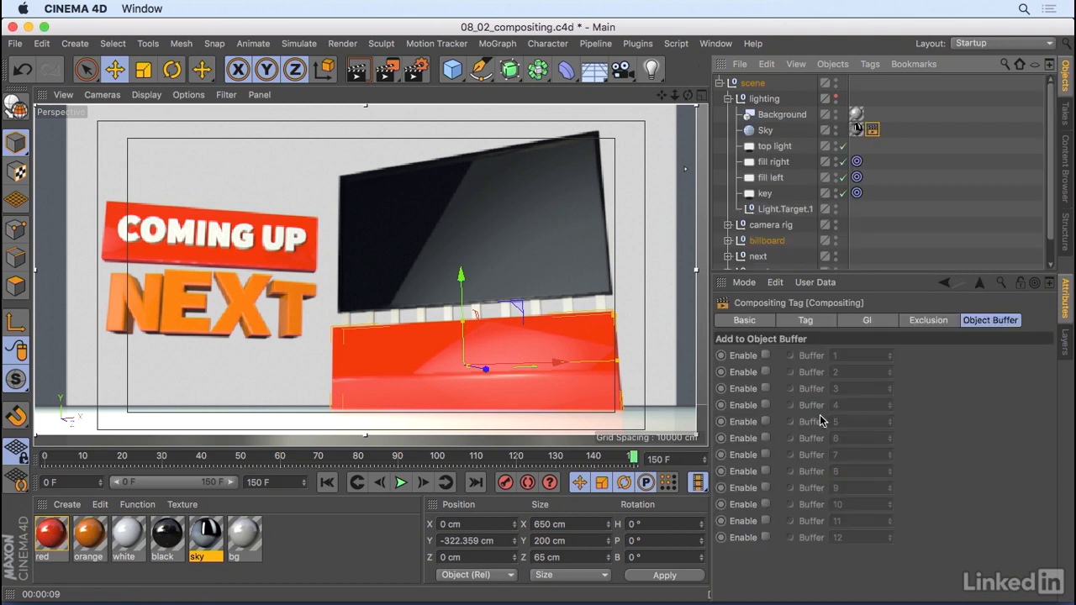
left_click(805, 319)
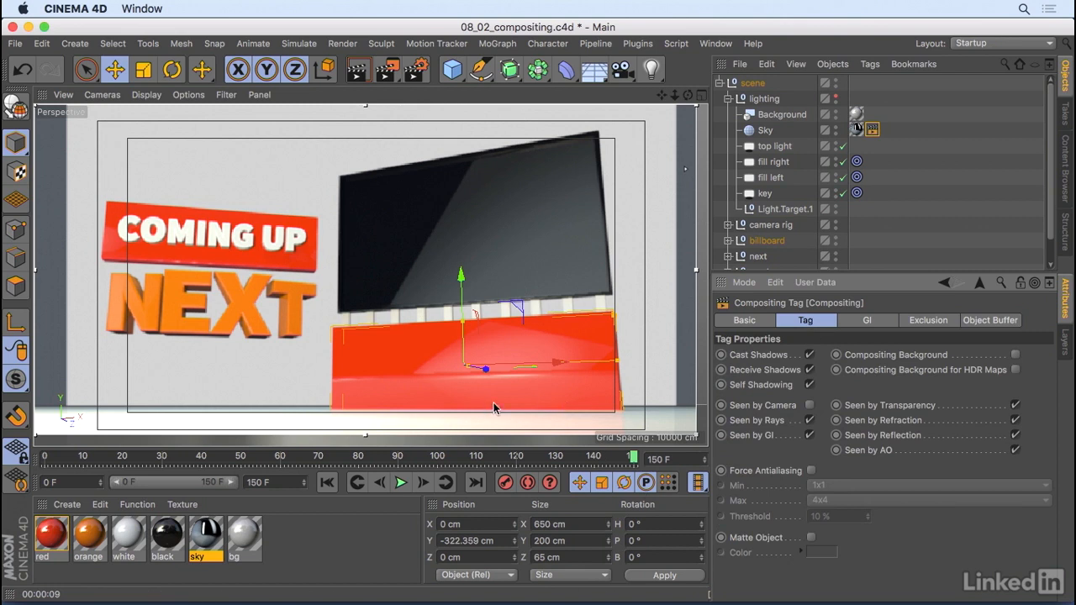
mouse_move(508, 398)
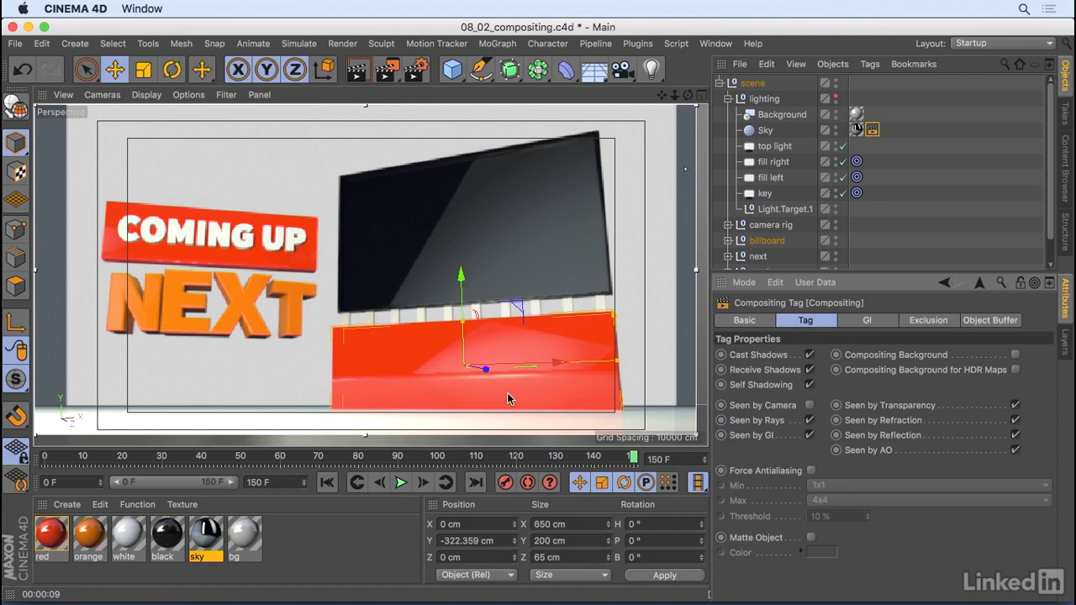
mouse_move(527, 363)
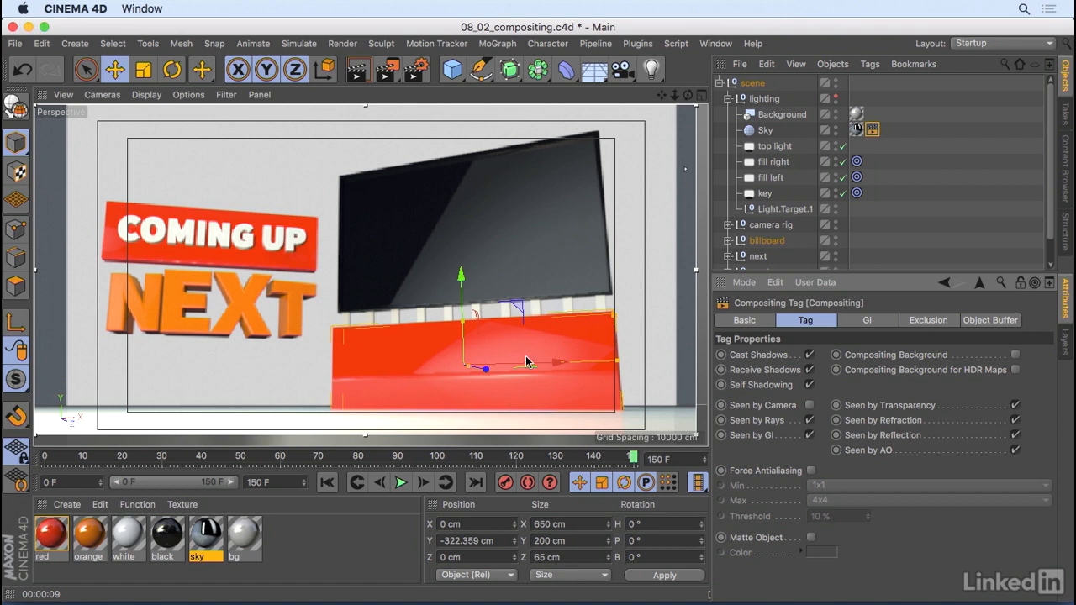
left_click(728, 99)
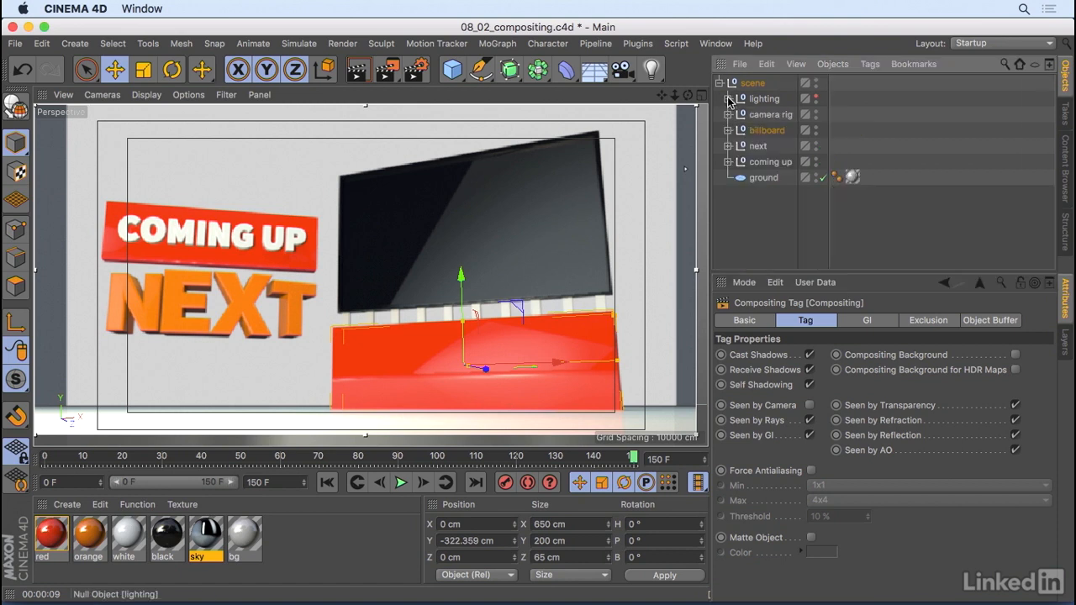
Add a Compositing tag to the ground disc with Seen by Reflection turned off
left_click(764, 178)
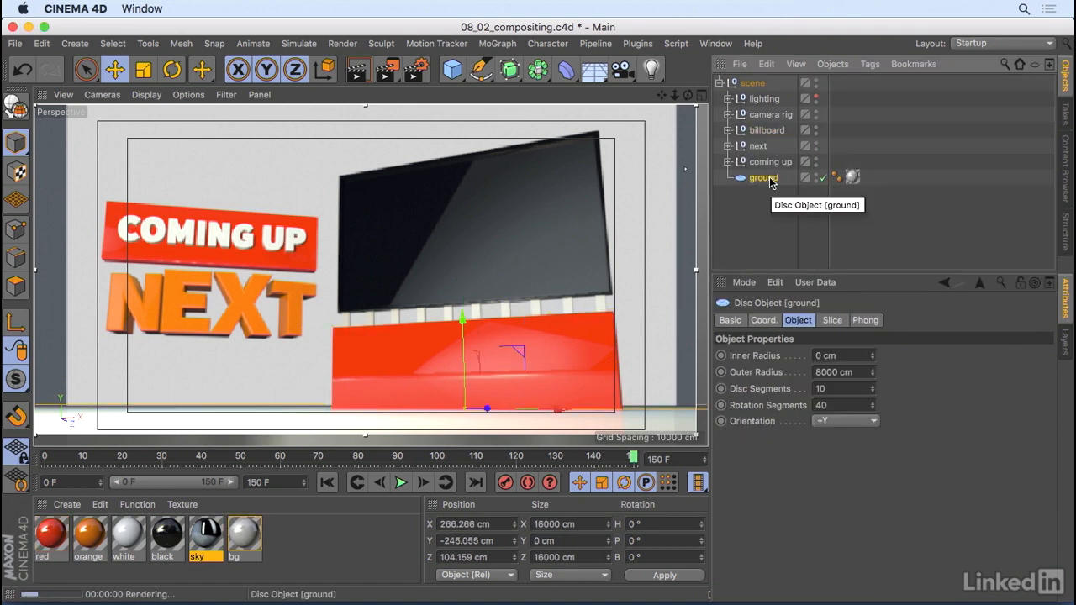
right_click(764, 178)
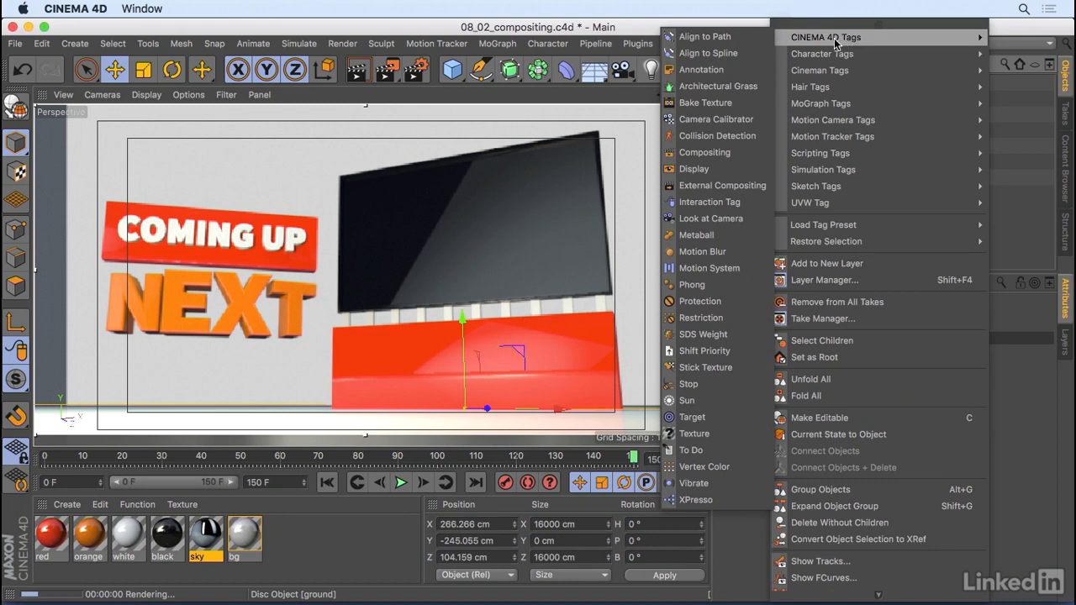
left_click(705, 152)
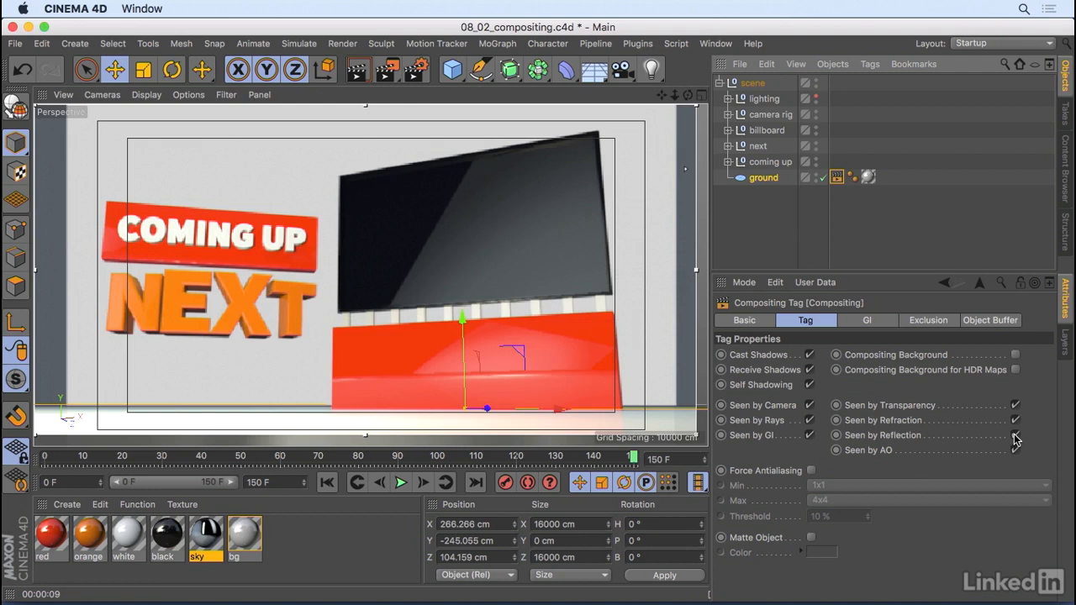
left_click(1016, 435)
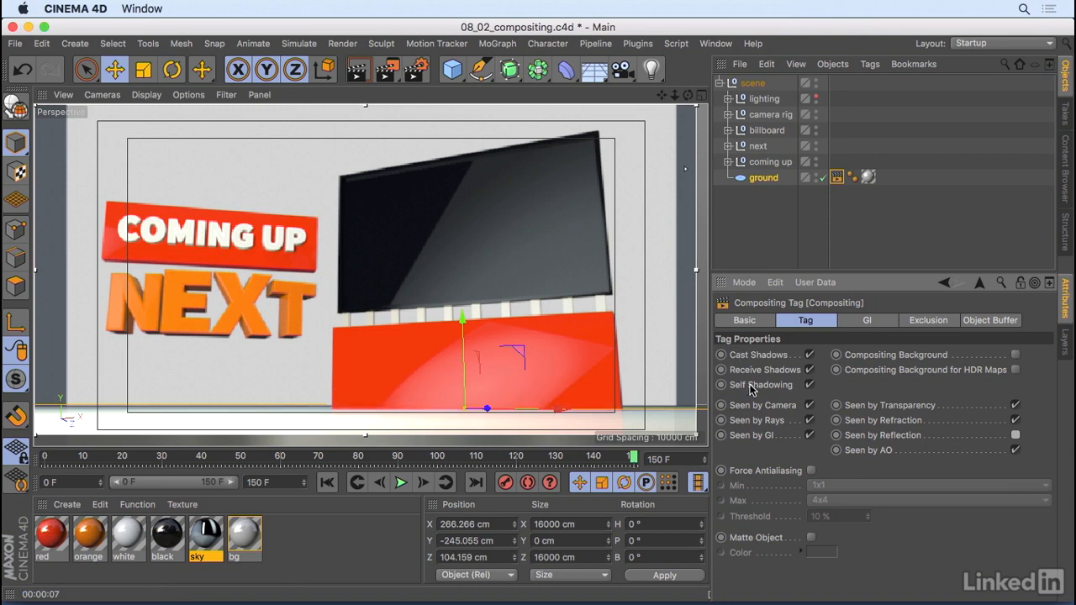
mouse_move(782, 480)
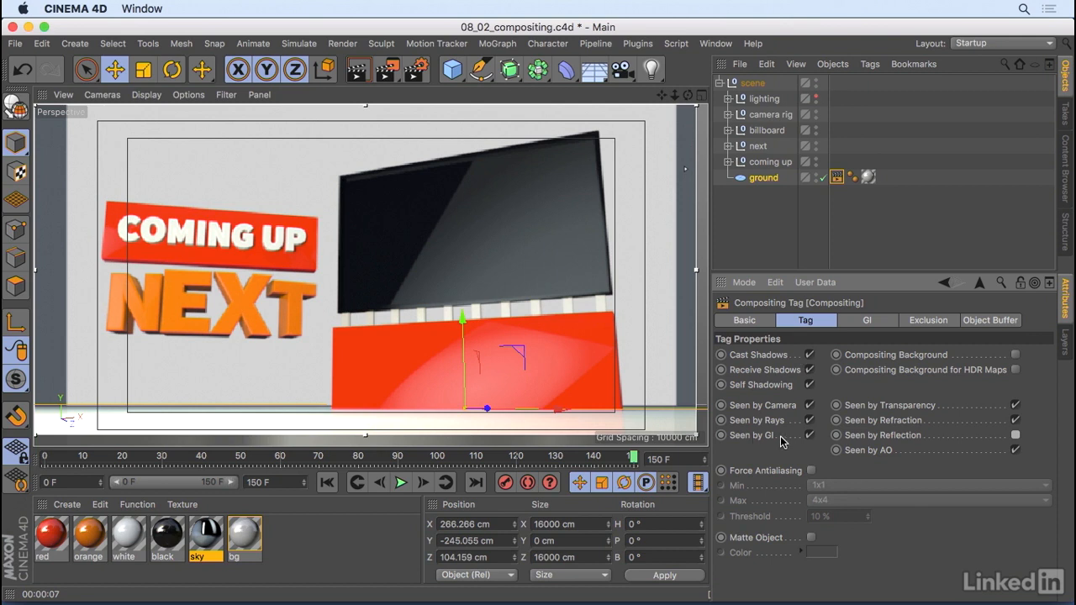
mouse_move(1017, 454)
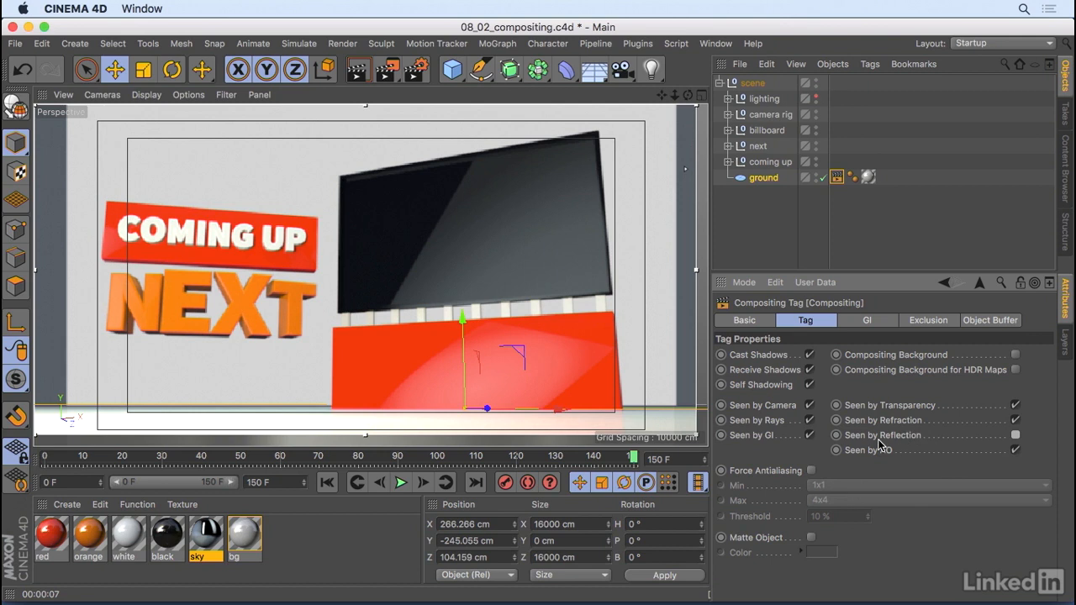
mouse_move(908, 326)
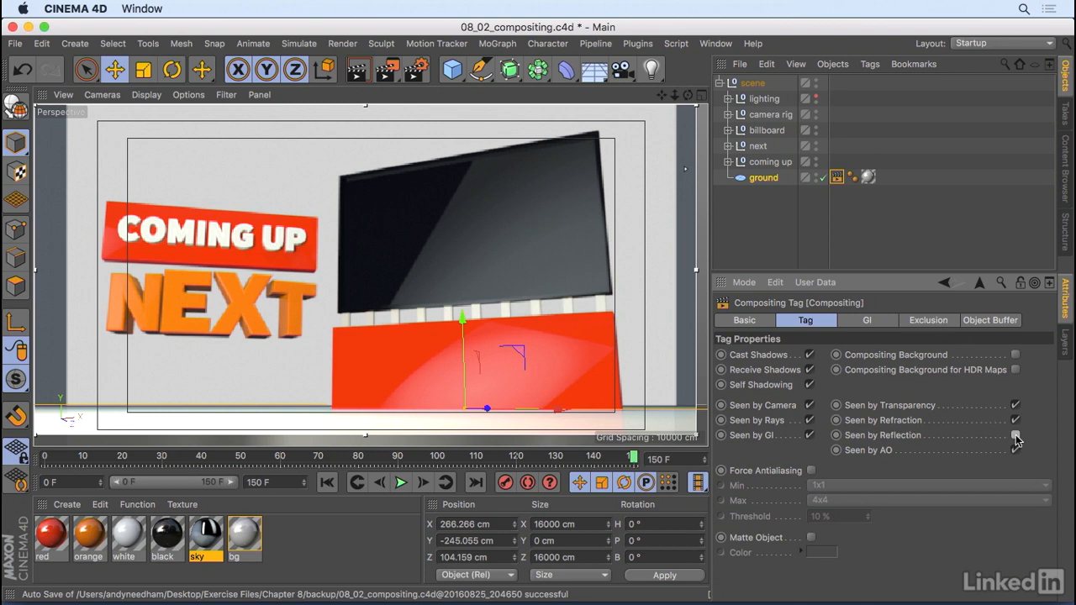
Open the ground tag's Exclusion settings and expand the billboard group to reach show details
left_click(928, 320)
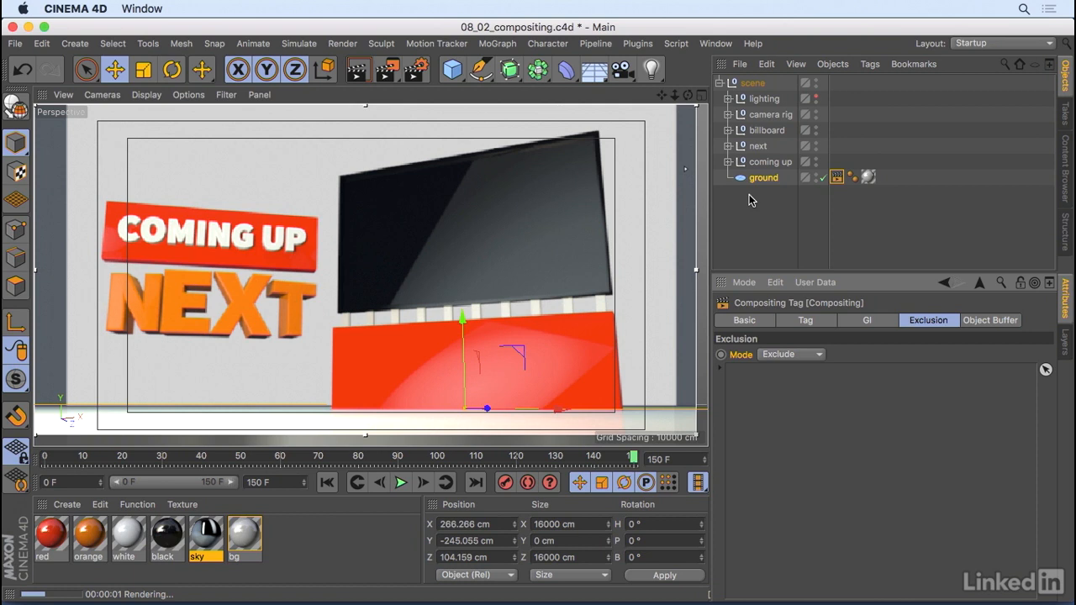
mouse_move(554, 369)
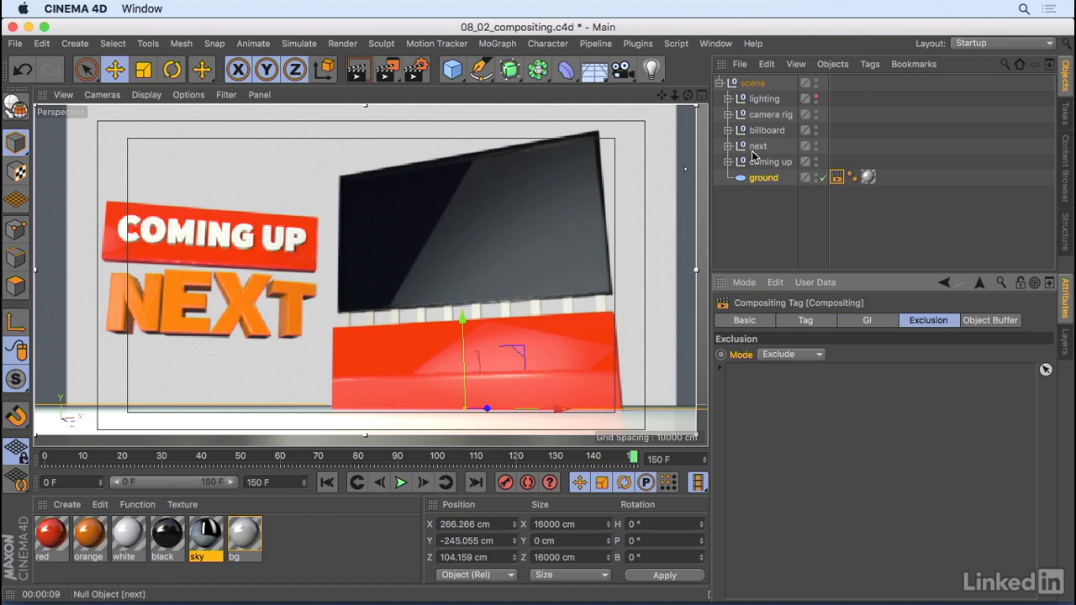
left_click(766, 130)
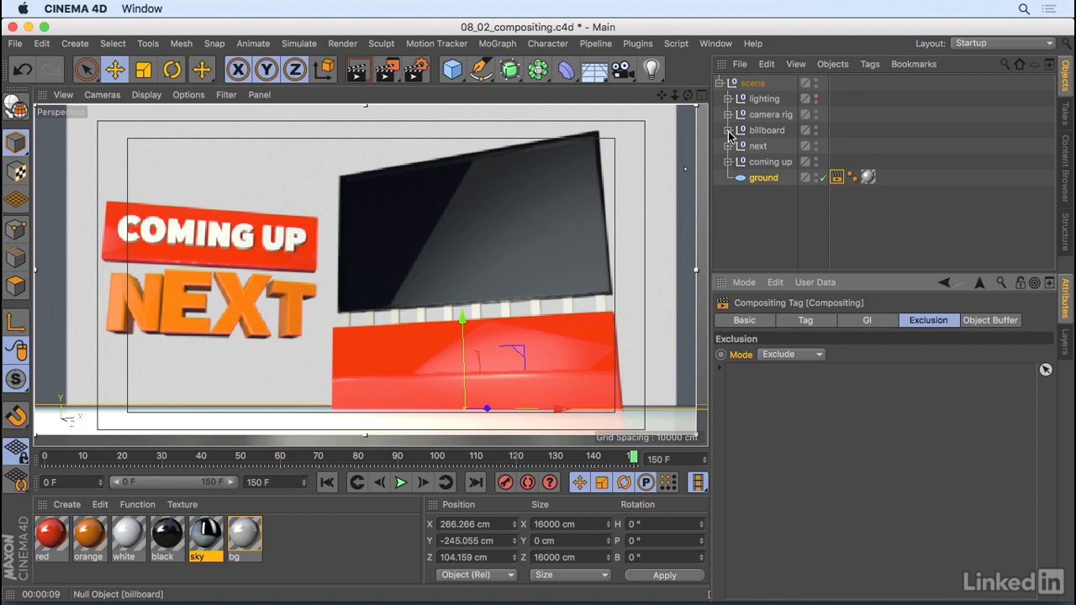
left_click(729, 131)
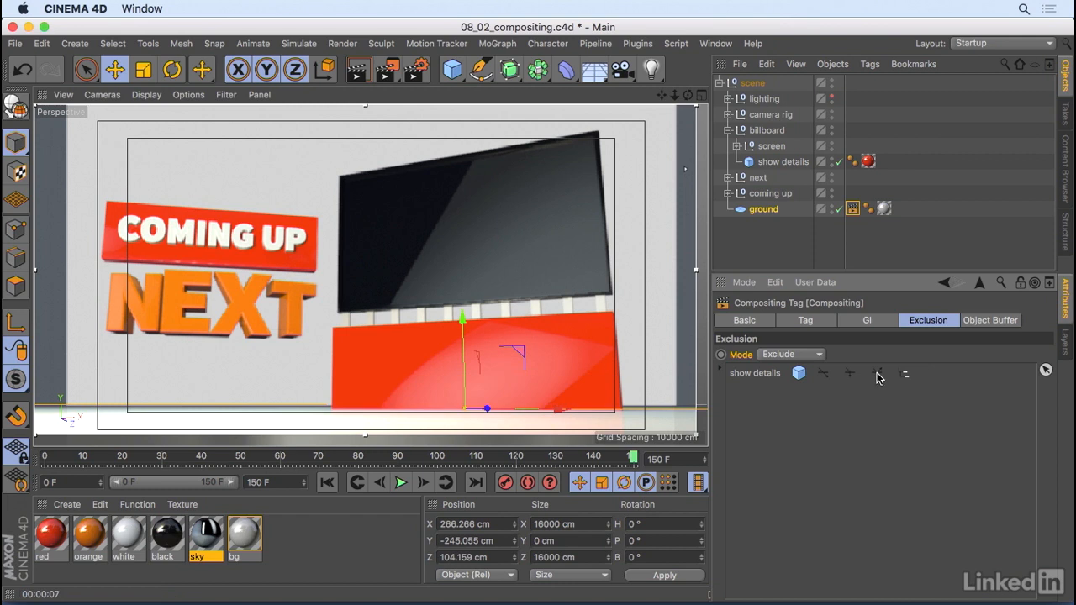
mouse_move(907, 379)
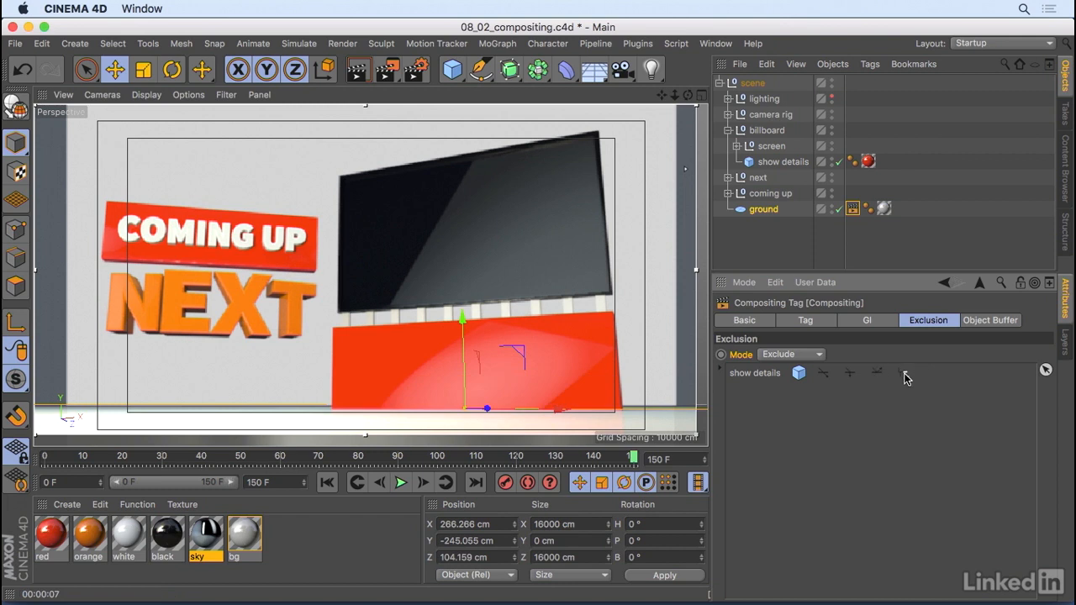
mouse_move(839, 377)
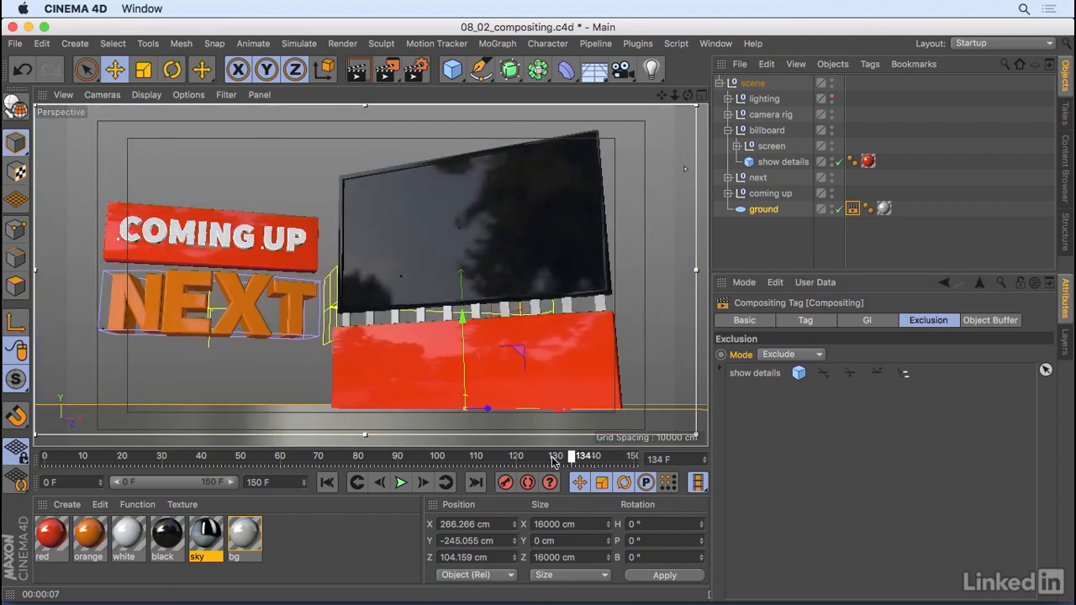
Scrub through the animation to preview the billboard, ending at frame 99
left_click_drag(572, 456, 147, 456)
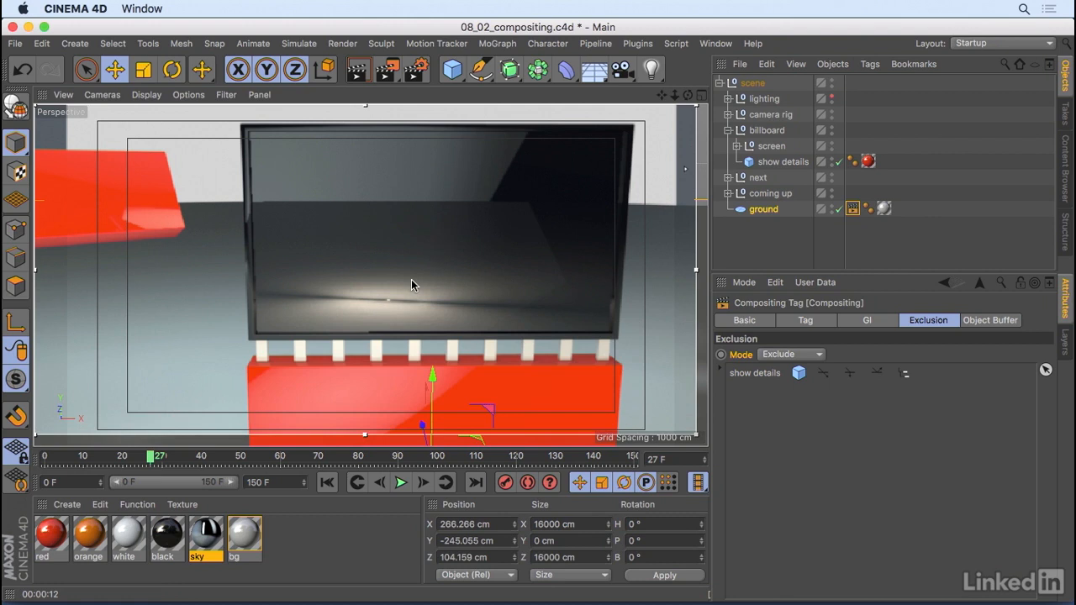
mouse_move(691, 361)
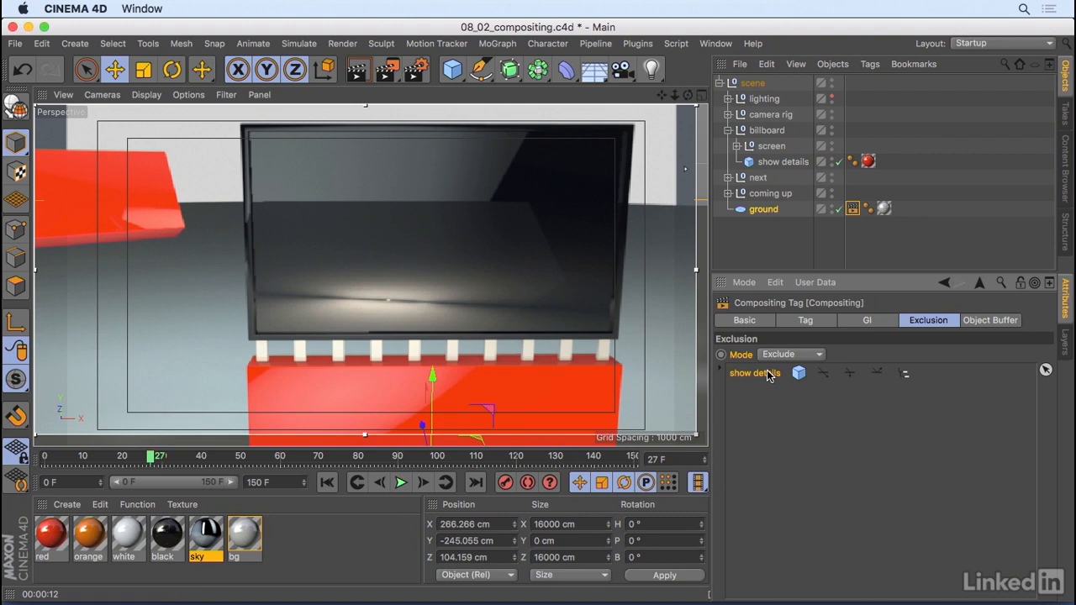
left_click(804, 321)
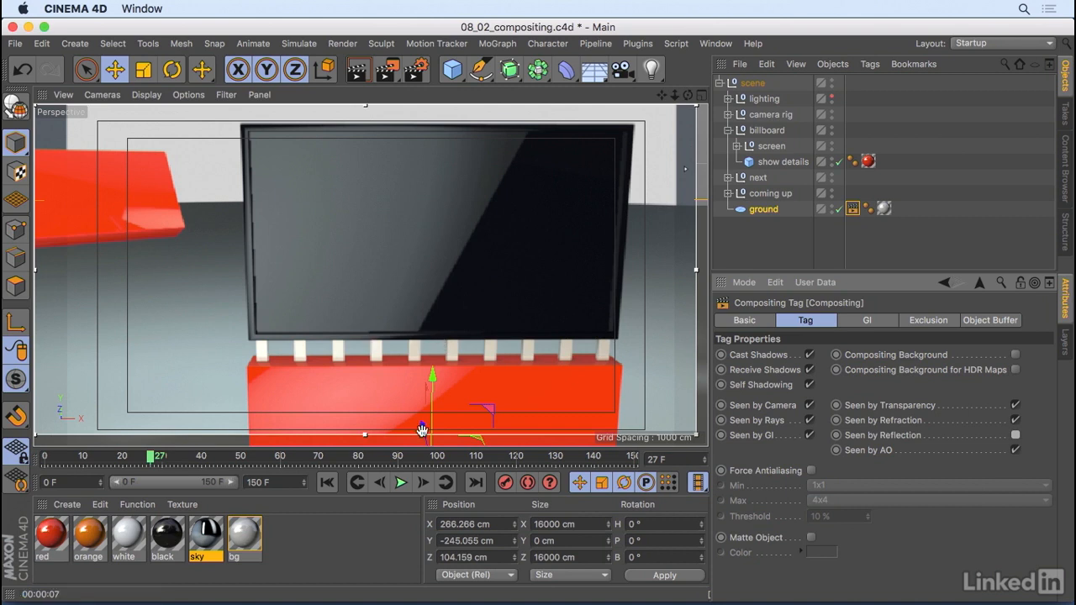
left_click_drag(150, 455, 174, 455)
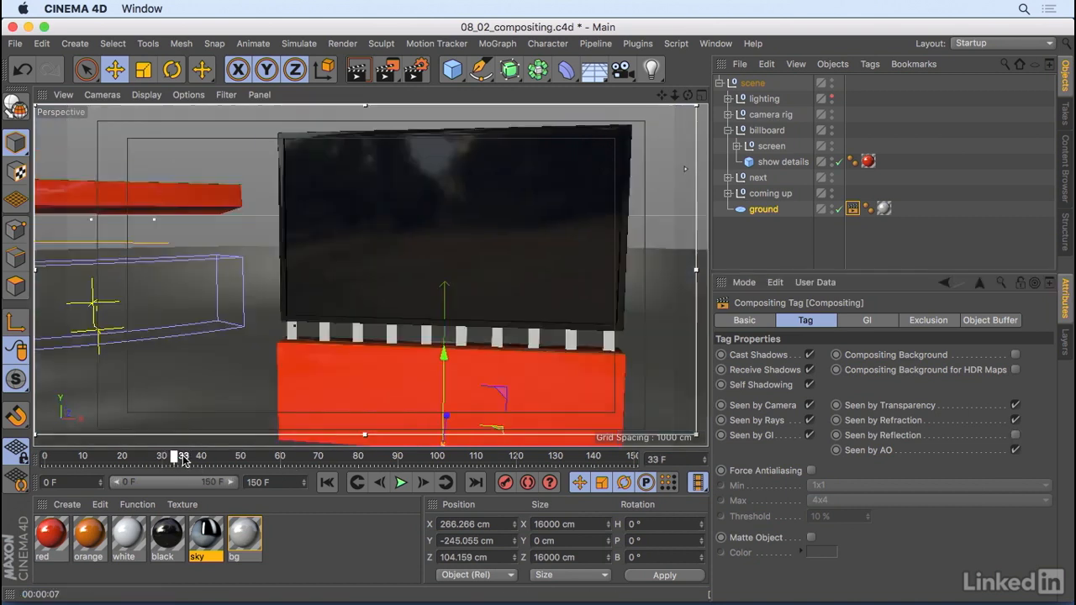
left_click_drag(181, 456, 613, 456)
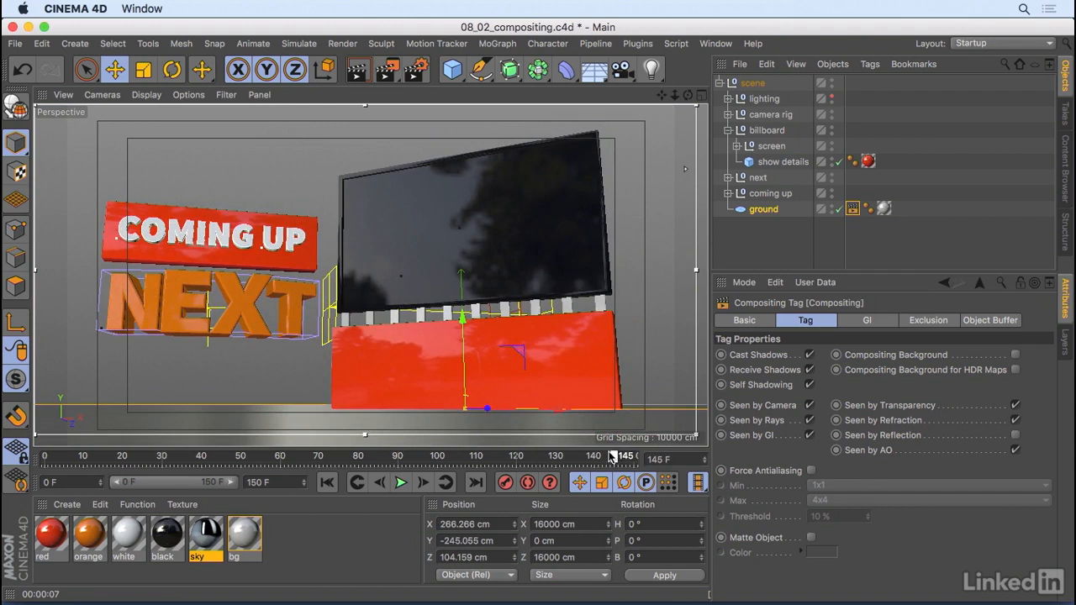
left_click_drag(614, 456, 378, 456)
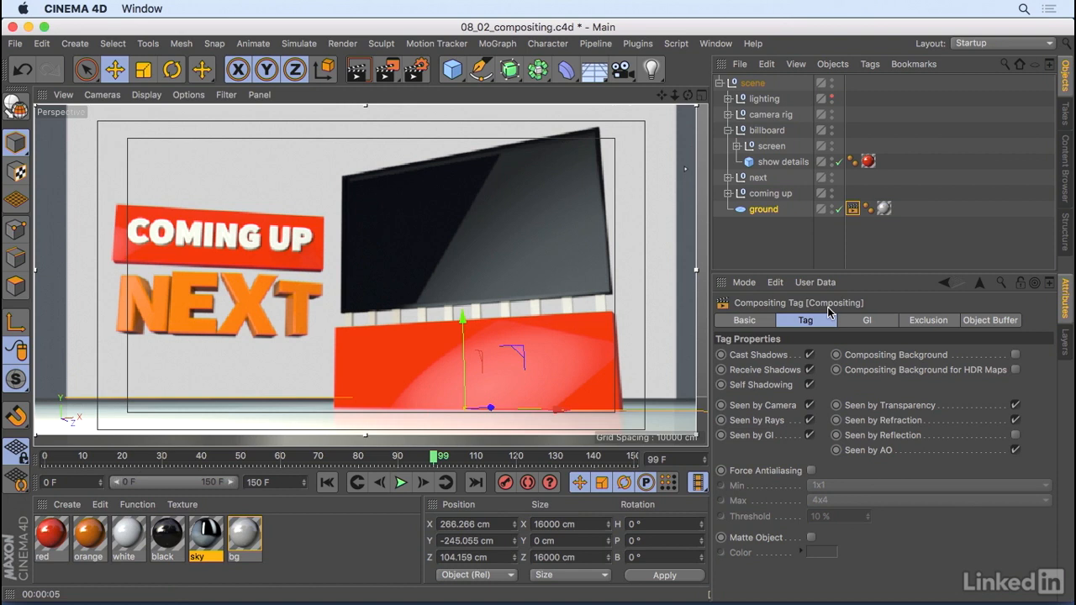
Show the tag's Object Buffer settings, unfold the next group, and select the Next text
left_click(991, 320)
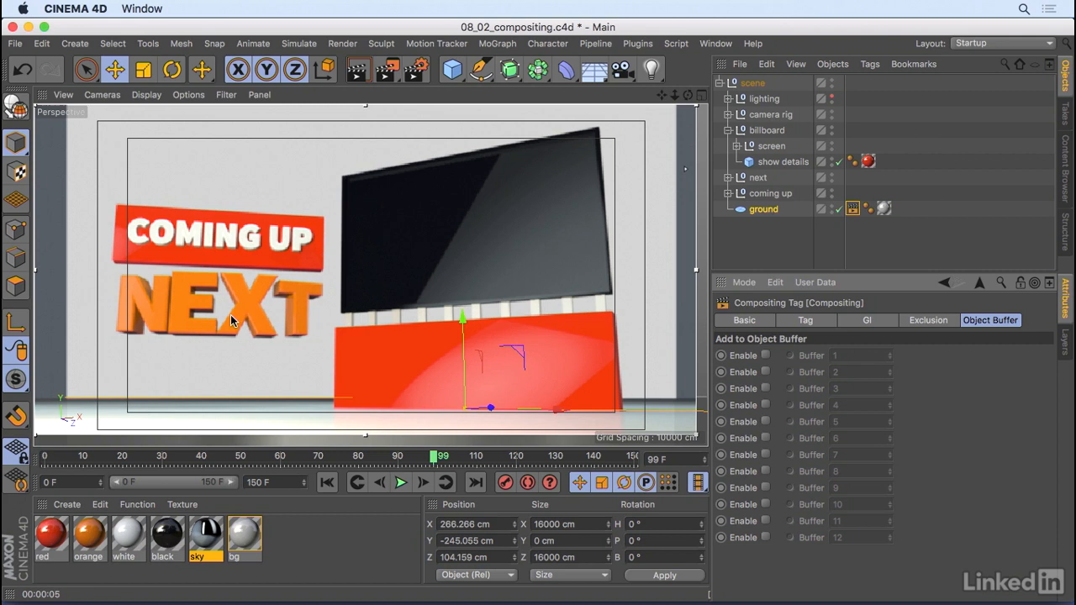
mouse_move(731, 177)
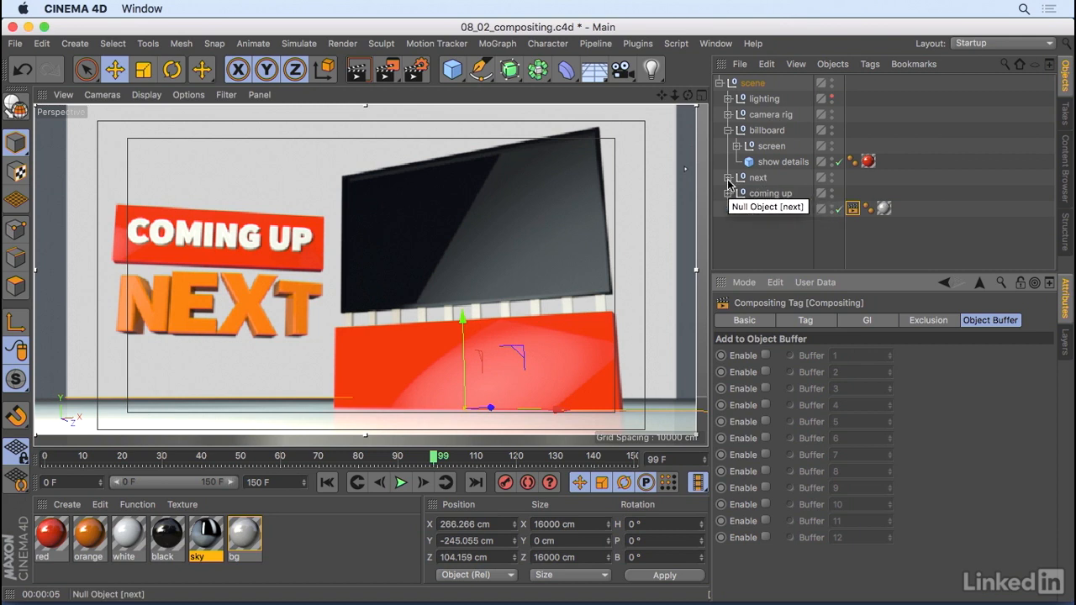
left_click(728, 178)
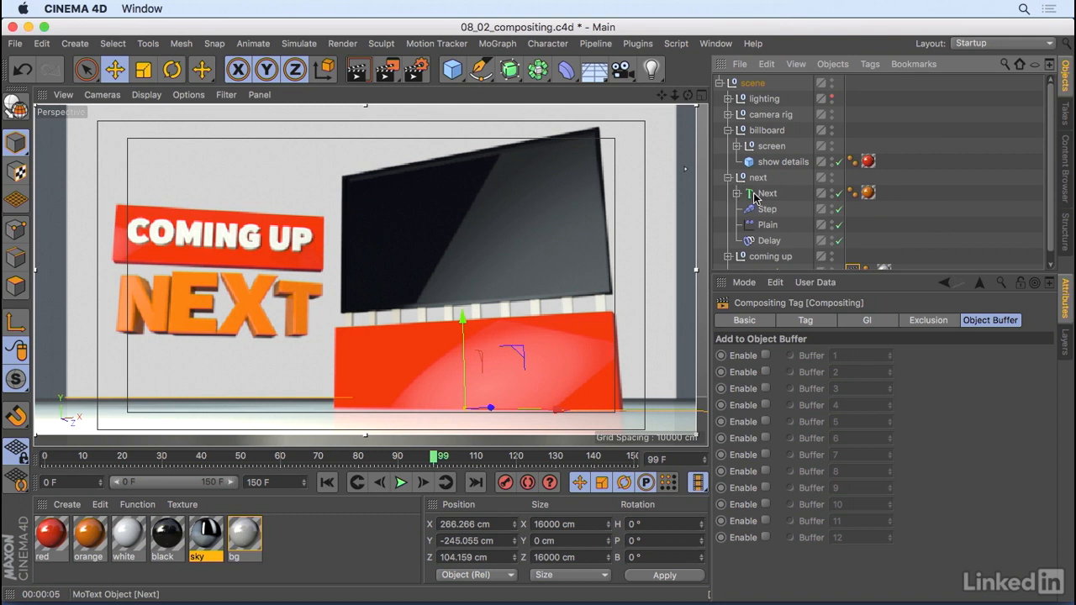
mouse_move(772, 202)
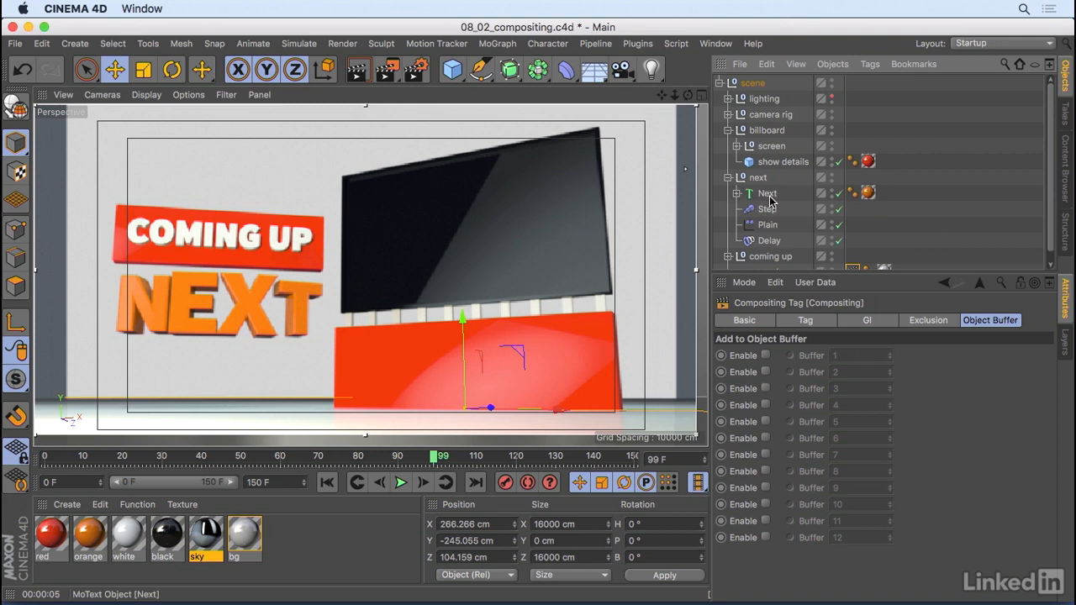
left_click(766, 193)
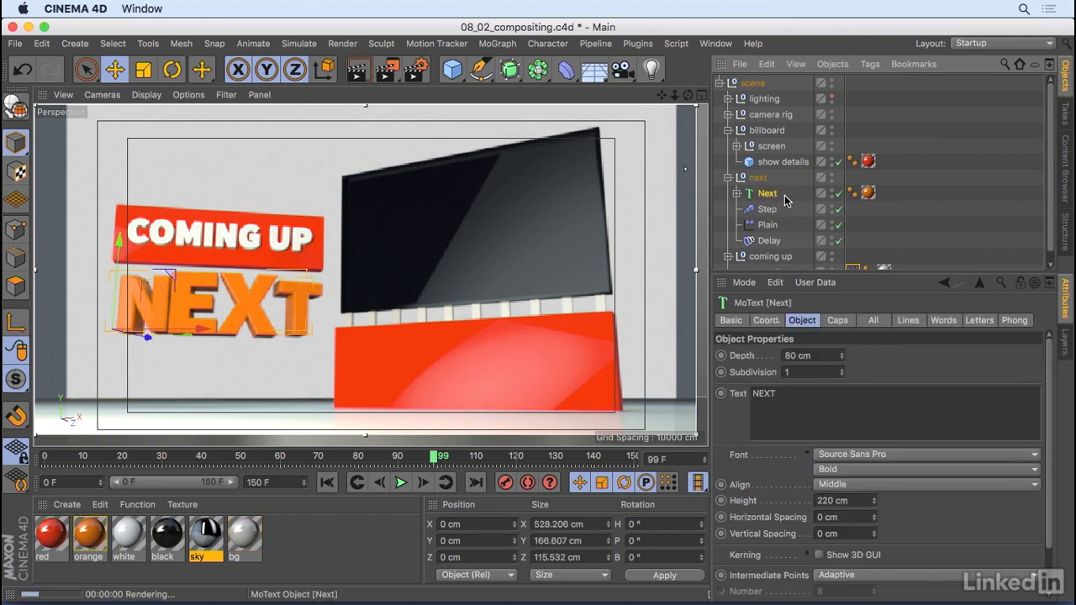
mouse_move(768, 194)
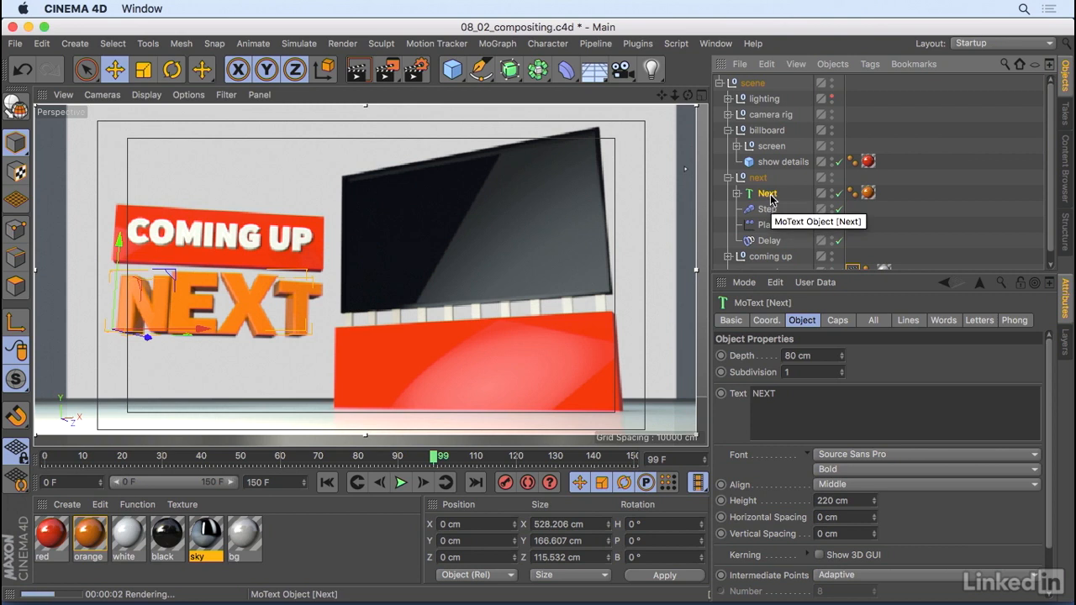
mouse_move(772, 198)
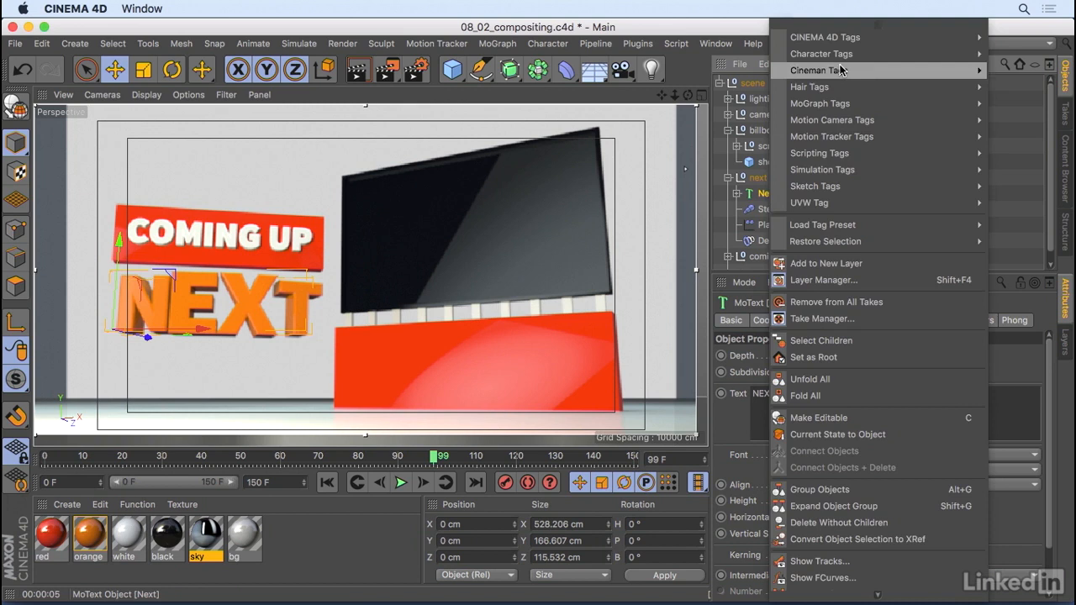
Give the Next text a Compositing tag with object buffer 1 enabled
left_click(825, 37)
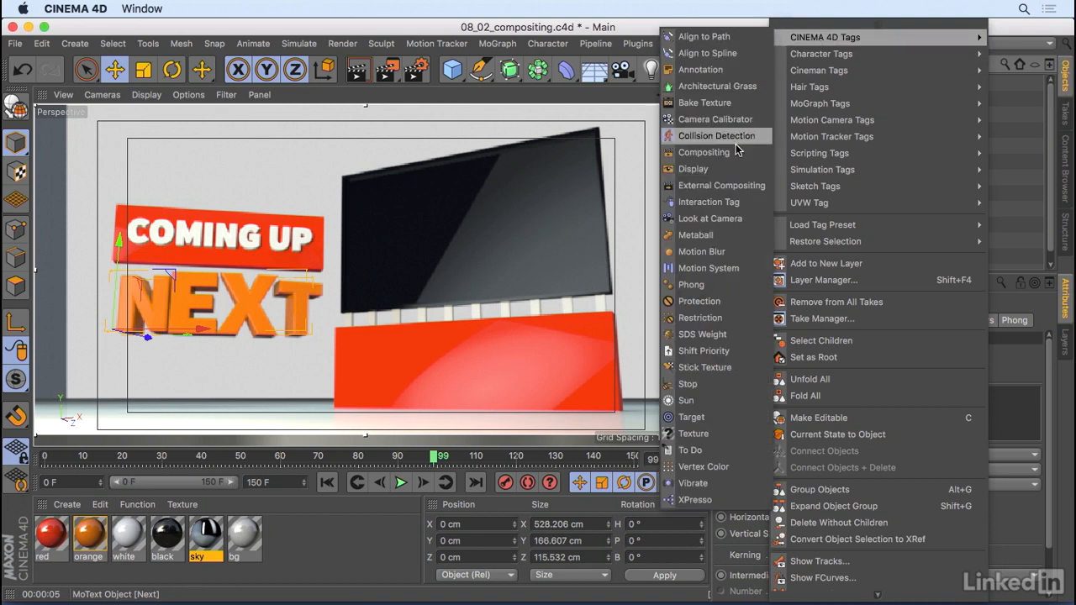
left_click(704, 153)
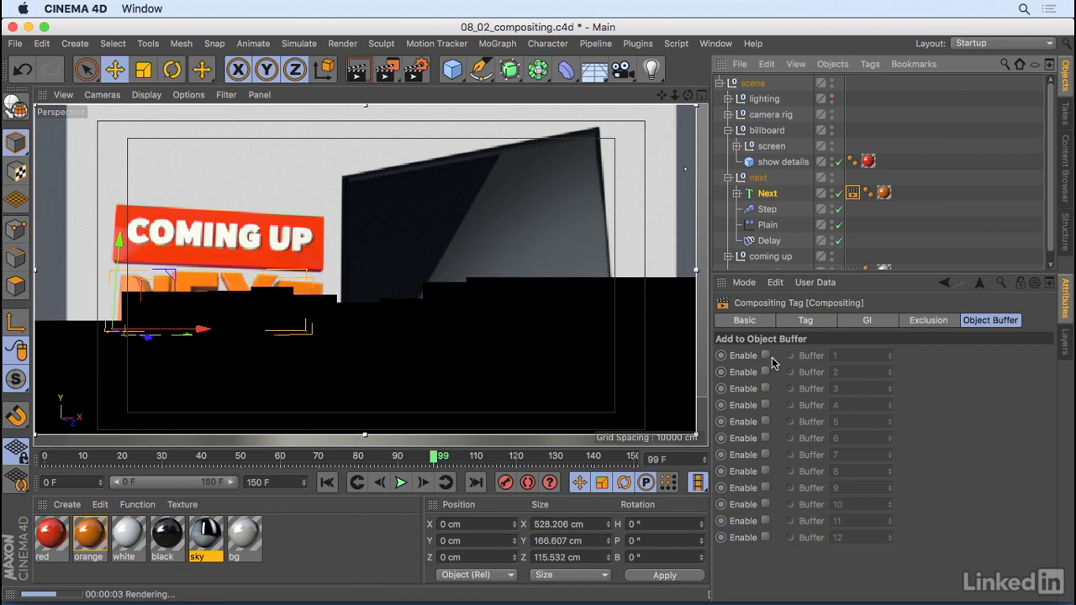
left_click(765, 354)
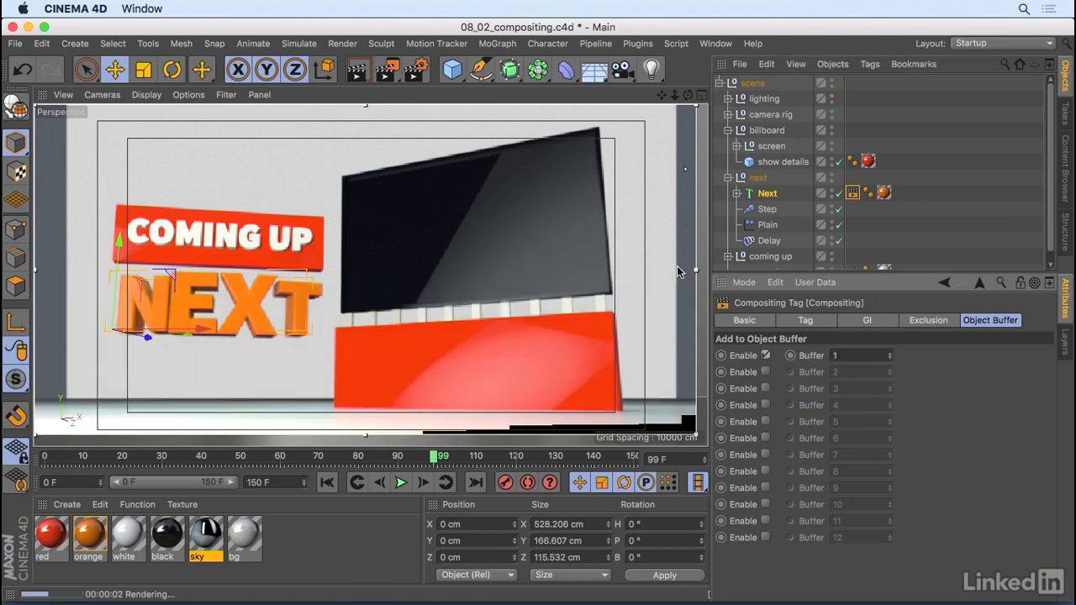
mouse_move(849, 202)
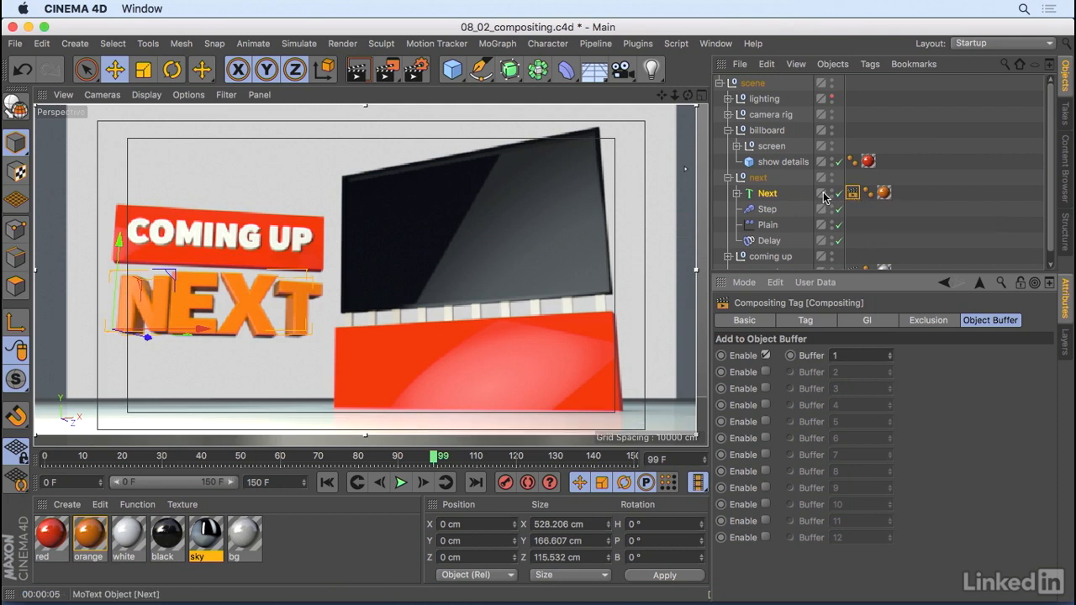
mouse_move(766, 195)
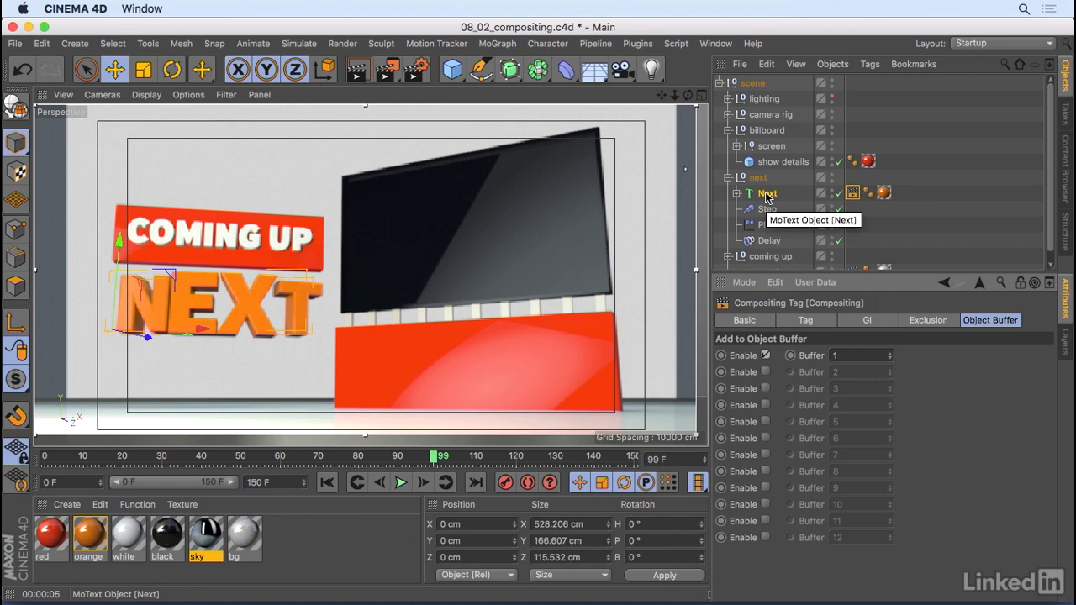
mouse_move(1018, 225)
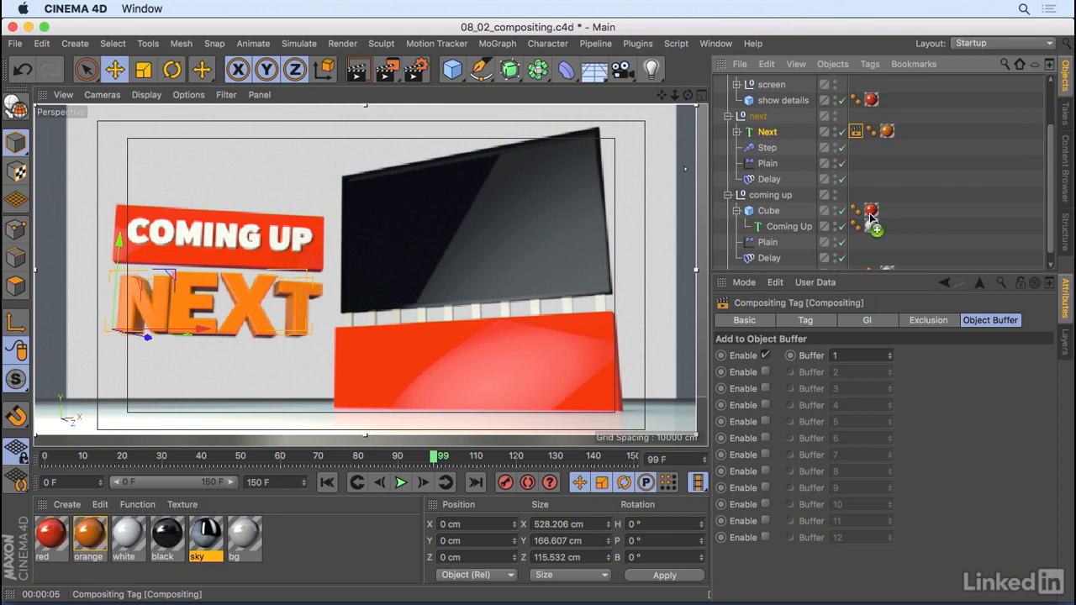
mouse_move(892, 234)
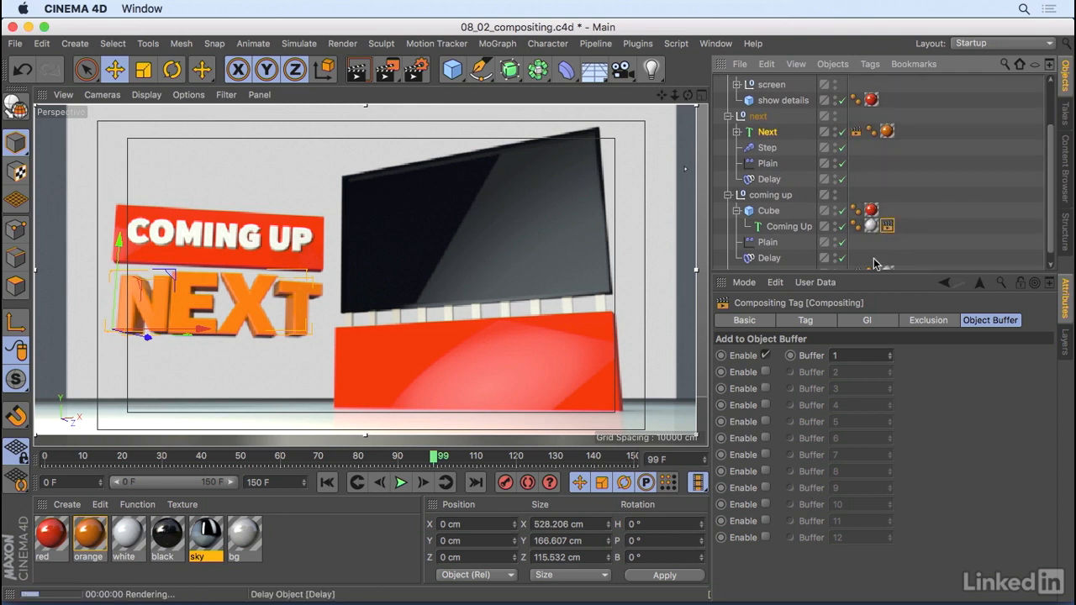
Move the copied Coming Up tag from buffer 1 to buffer 2 and set another tag to buffer 3
left_click(765, 355)
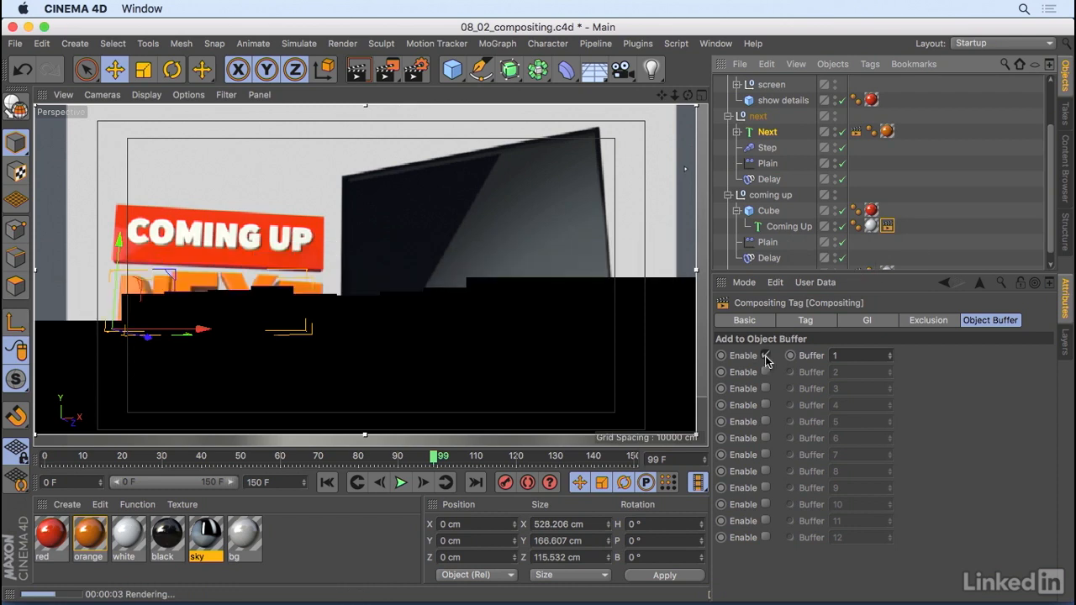
left_click(765, 355)
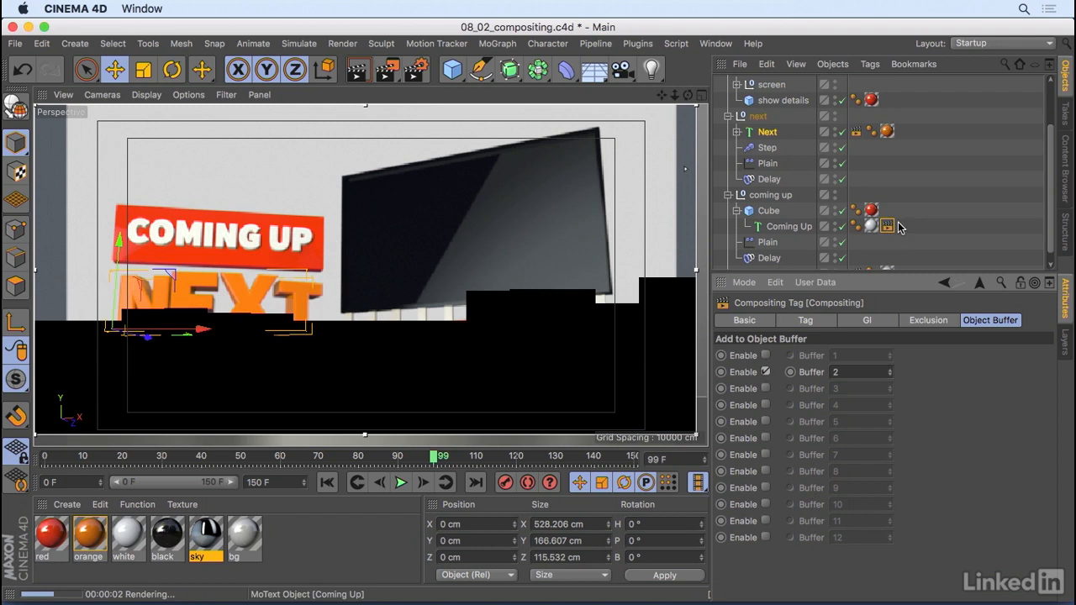
left_click(887, 210)
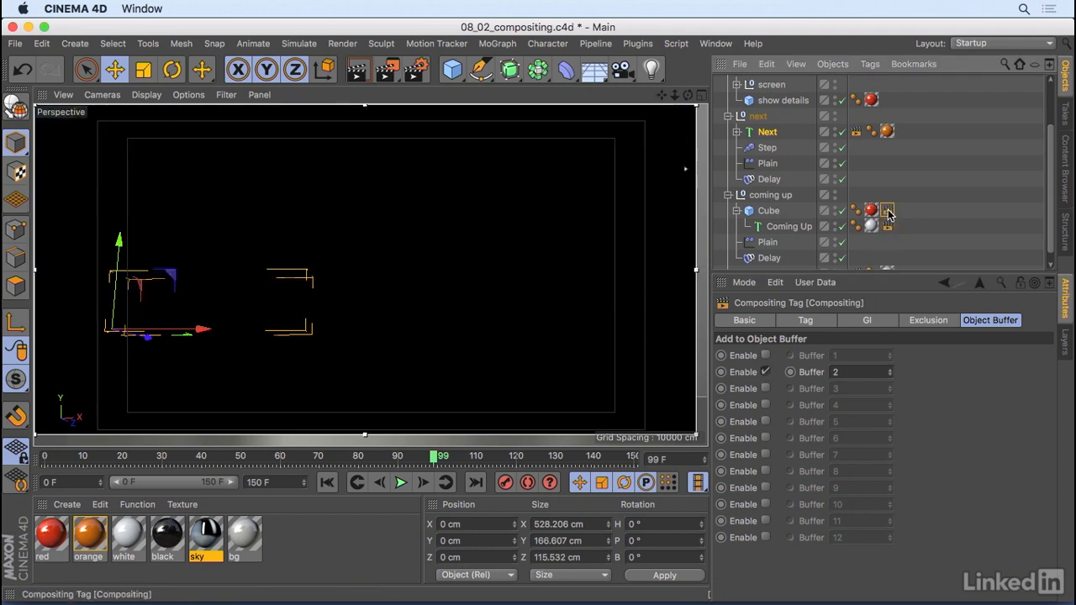
left_click(765, 388)
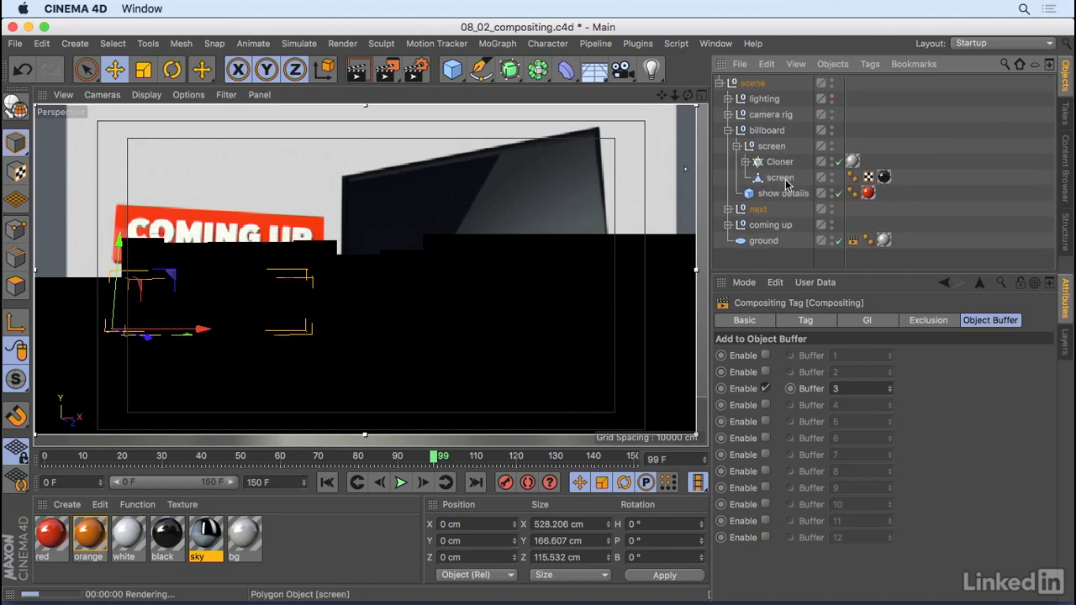
Add Compositing tags with buffer 4 for screen and buffer 5 for show details
left_click(870, 63)
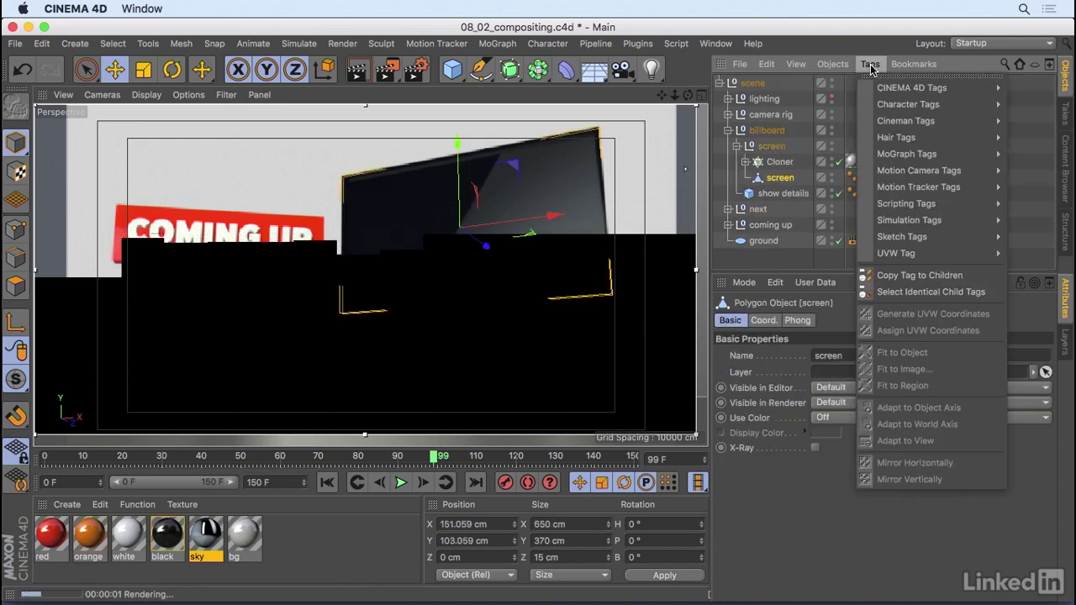
left_click(912, 87)
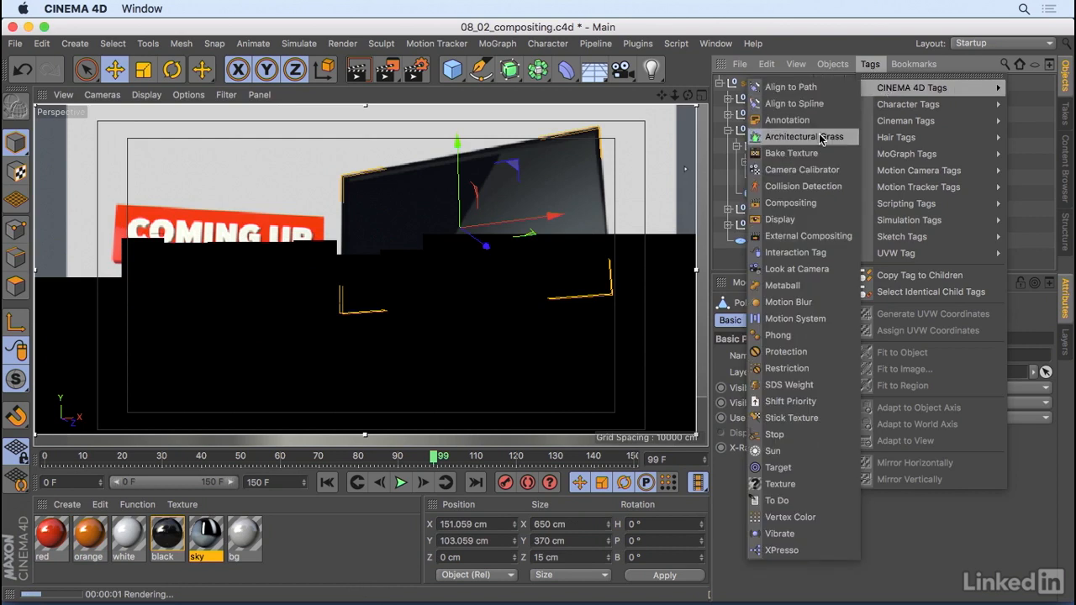
left_click(791, 203)
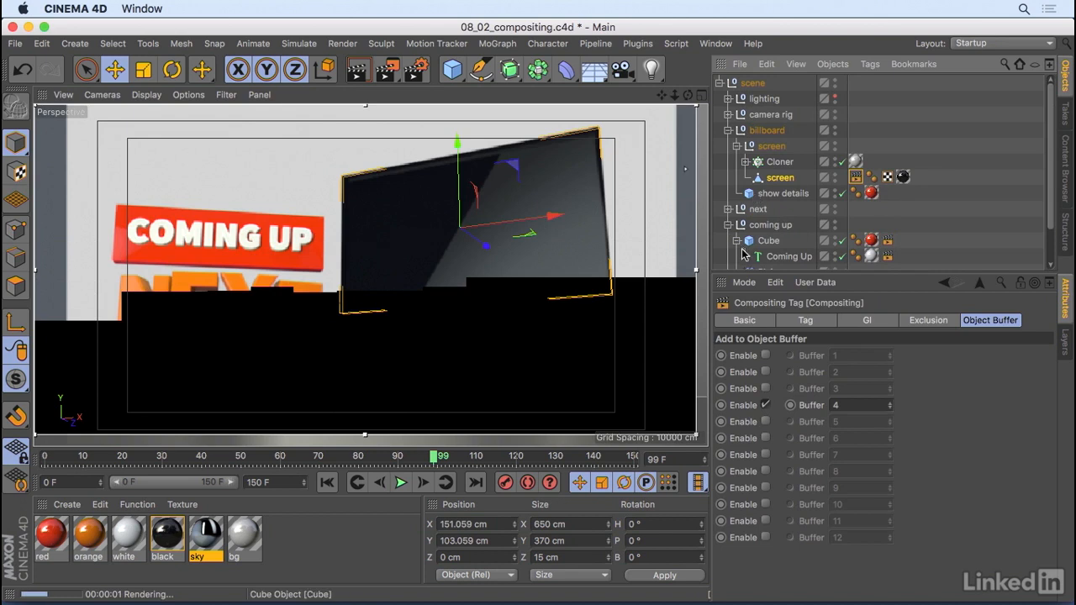
left_click(779, 178)
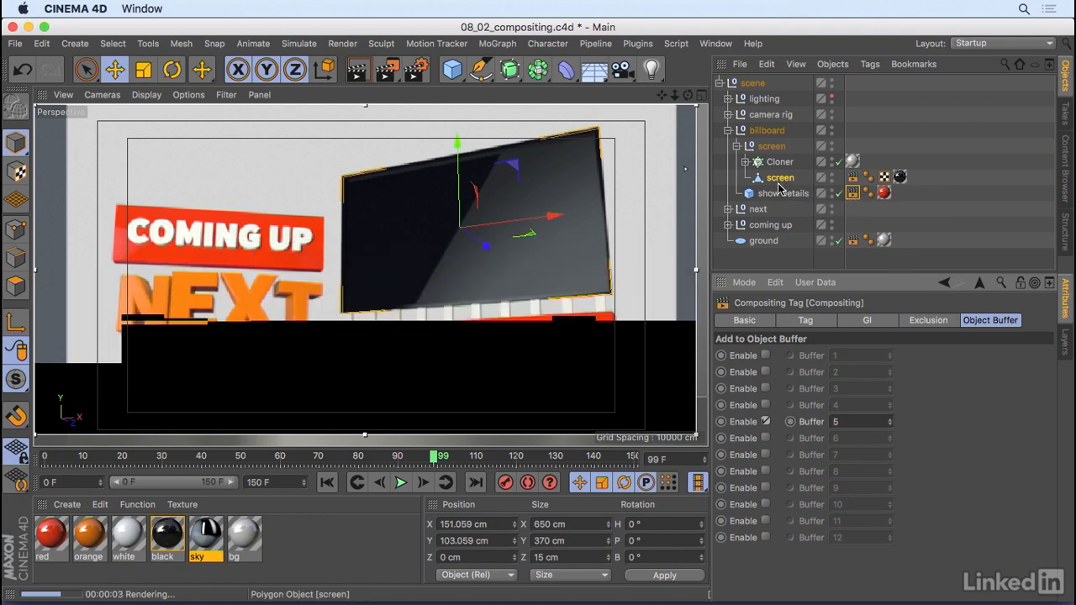
left_click(779, 177)
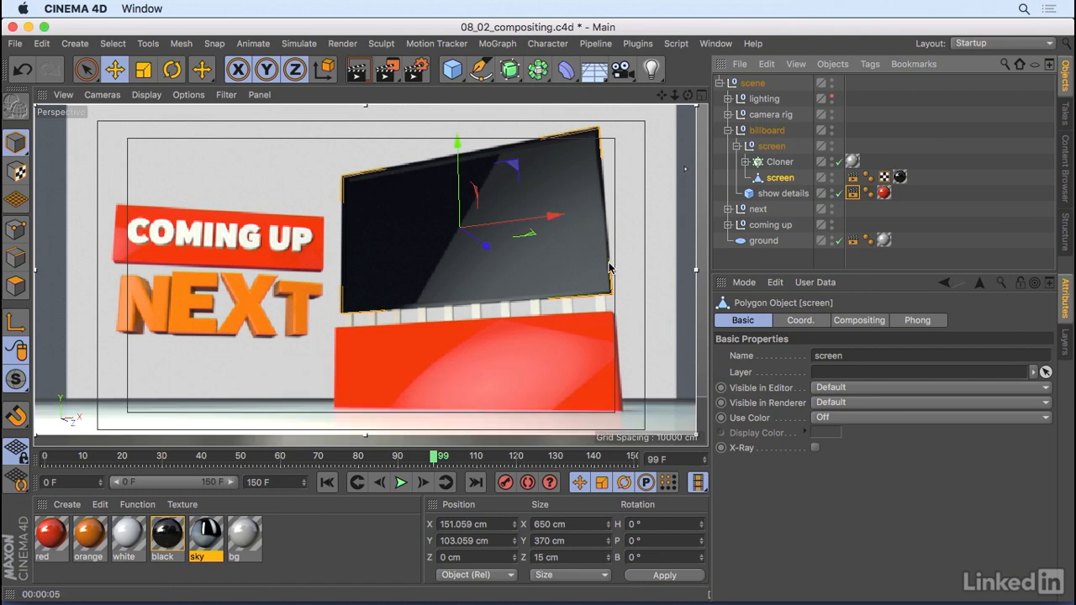
mouse_move(543, 292)
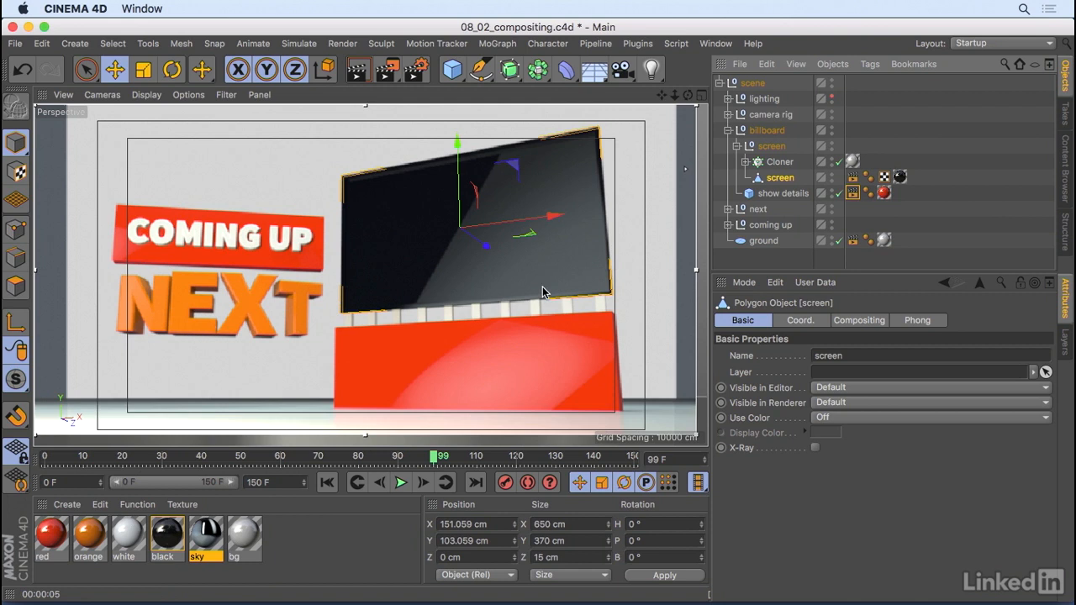
mouse_move(539, 281)
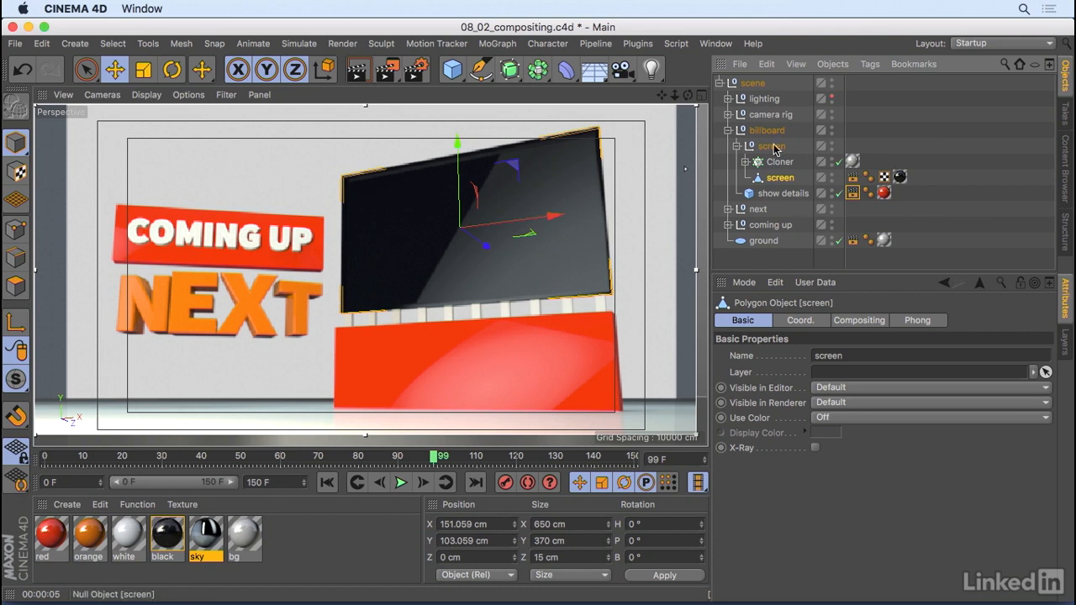
Unfold the lighting group to list its lights and view the top light's settings
left_click(774, 129)
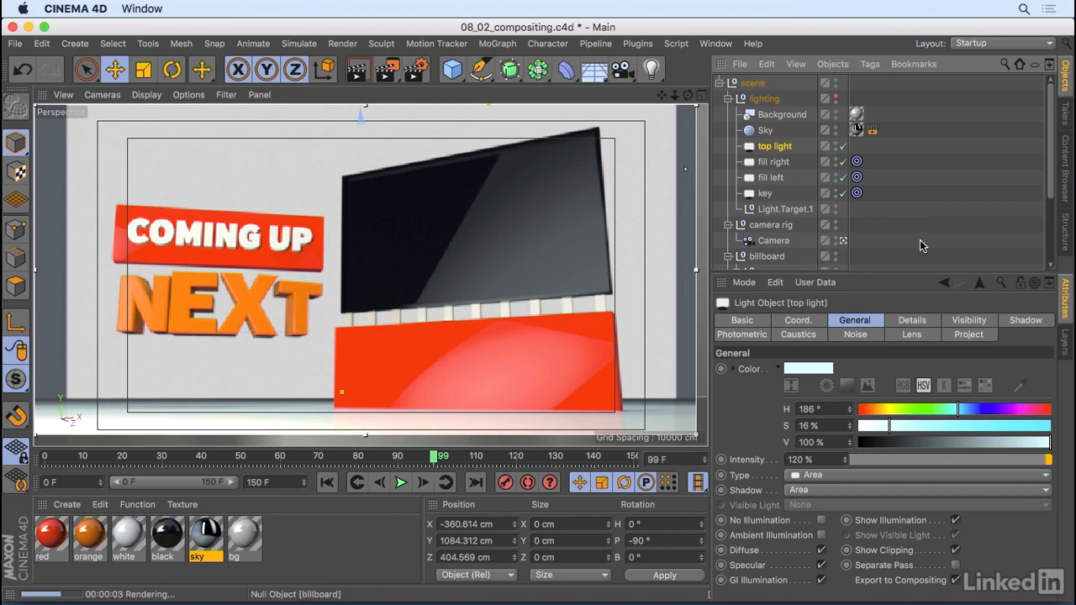
Fold the lighting and camera rig groups, then scrub the timeline back and forward
left_click(729, 98)
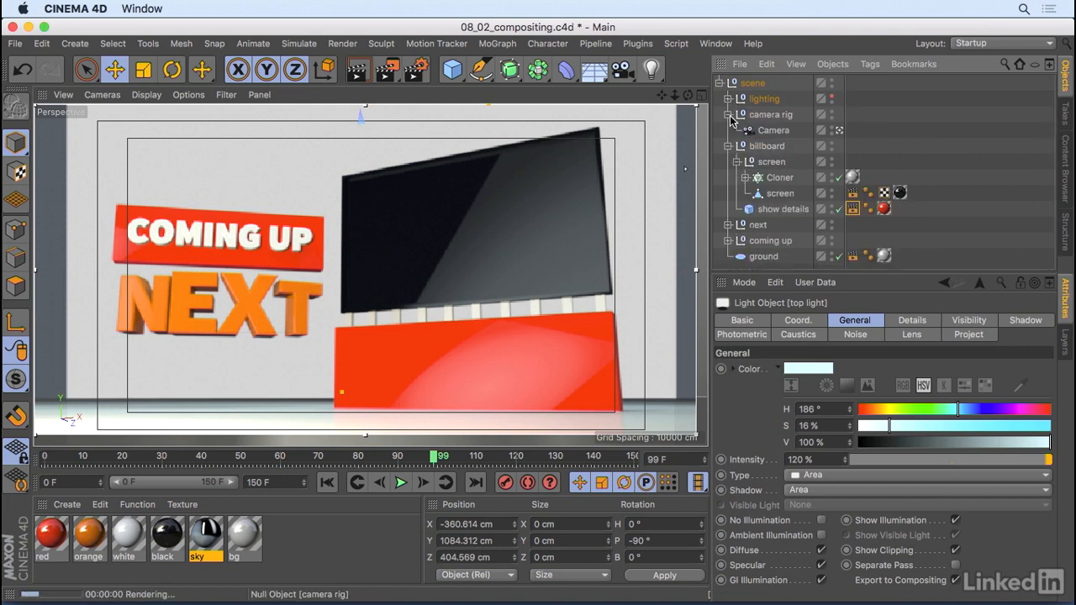
left_click(780, 177)
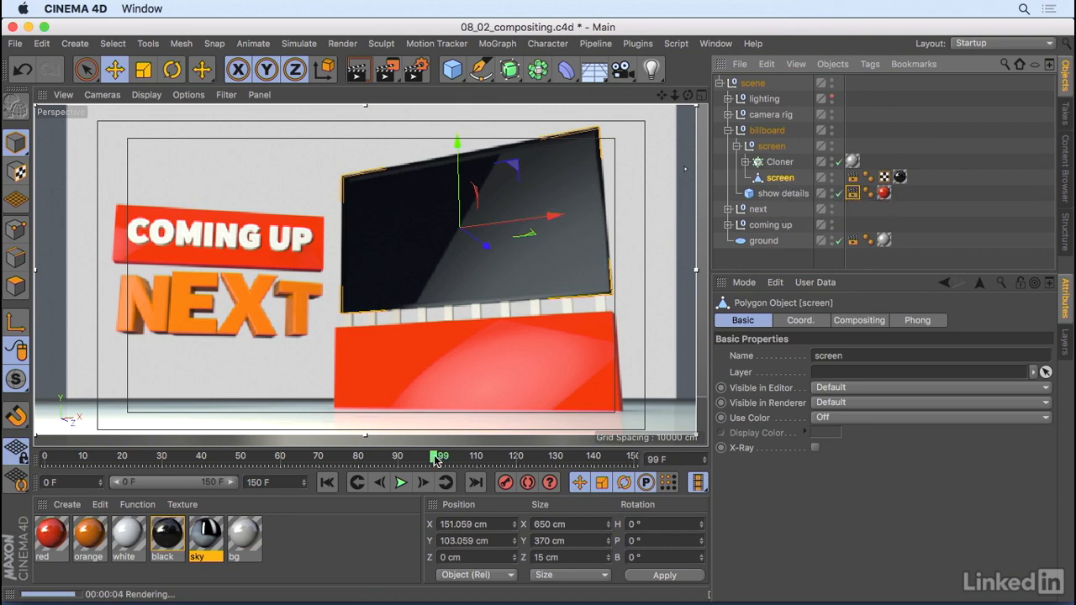
left_click_drag(436, 456, 123, 456)
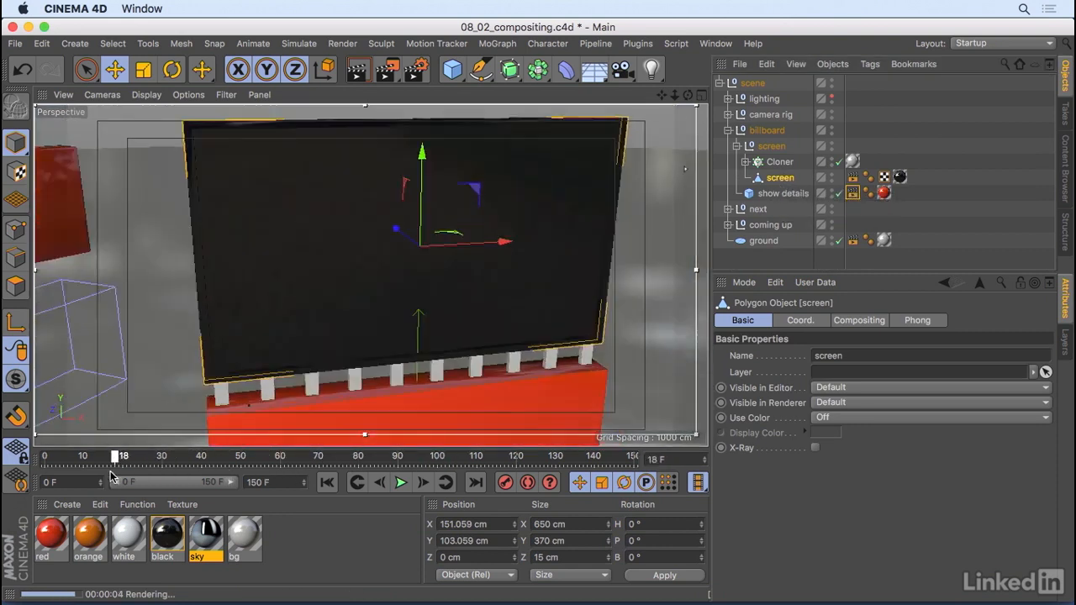
left_click_drag(115, 456, 135, 455)
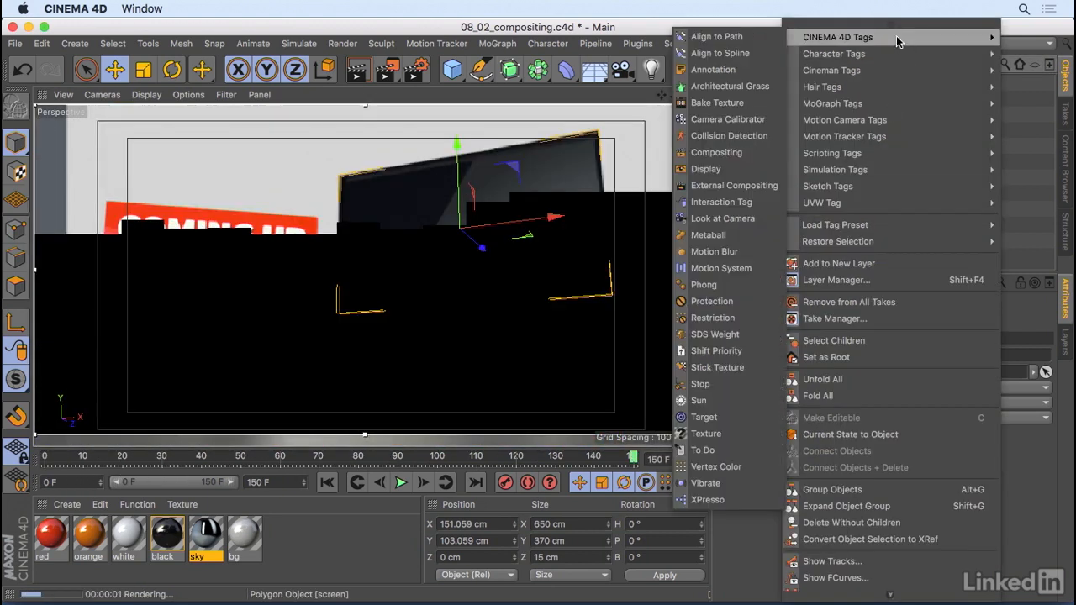
mouse_move(735, 185)
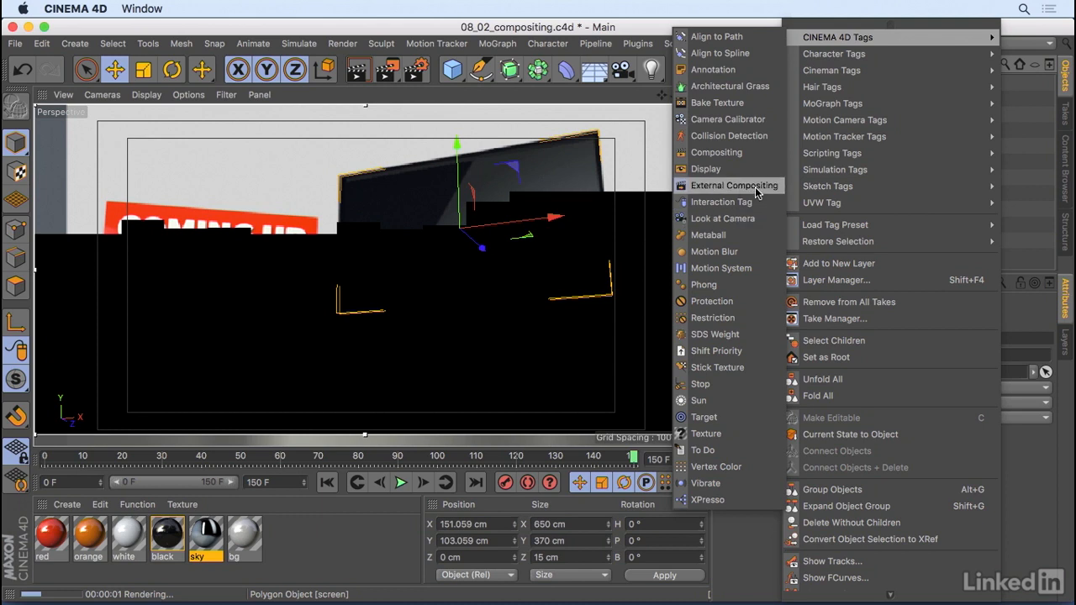
Add an External Compositing tag to the screen object and enable Solid at 640×360
left_click(734, 185)
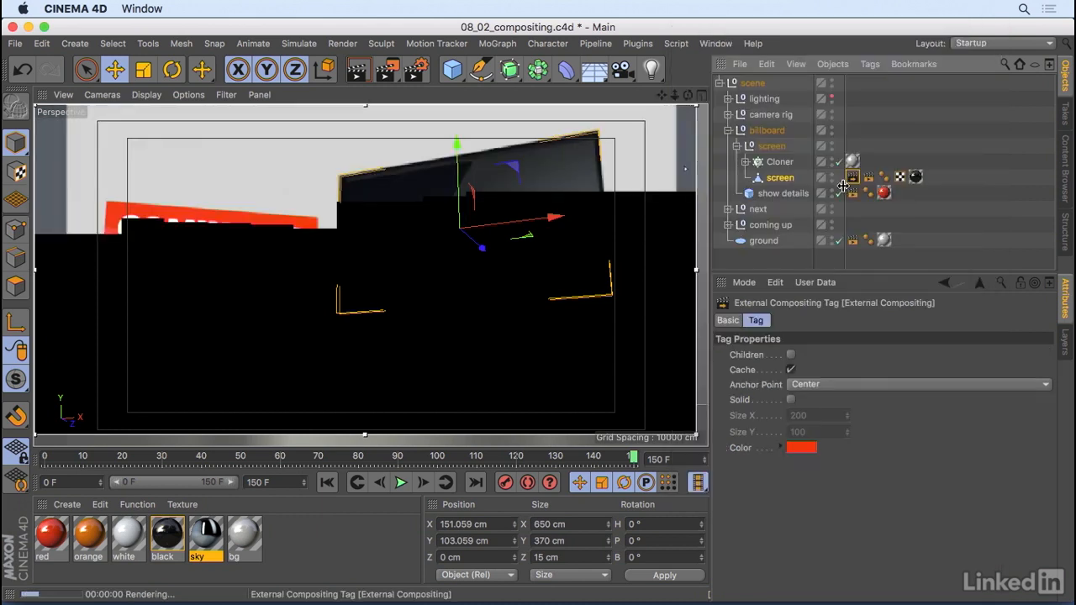
mouse_move(808, 193)
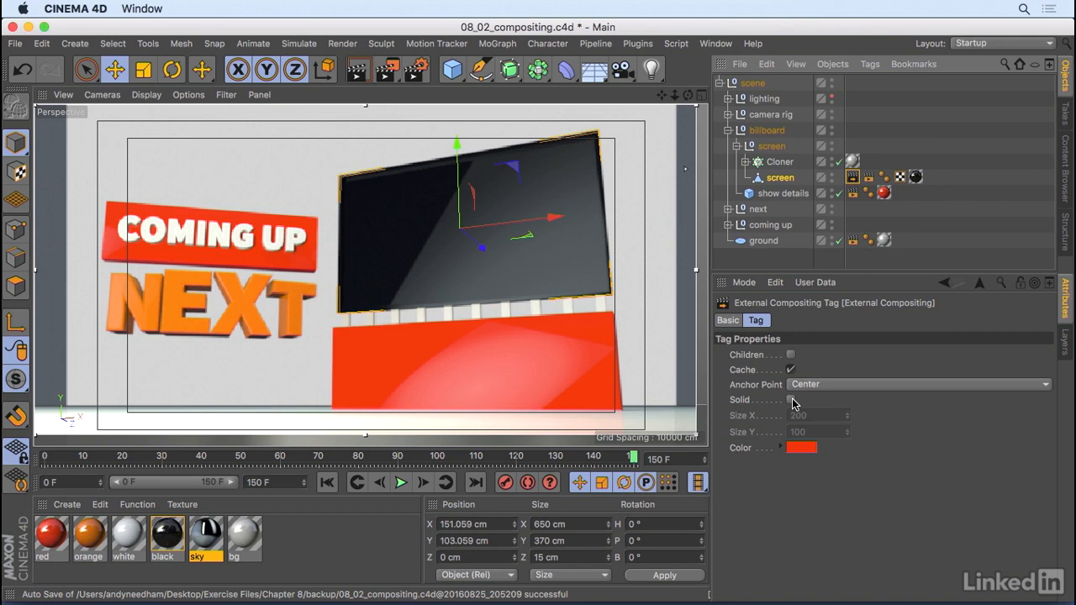
left_click(791, 399)
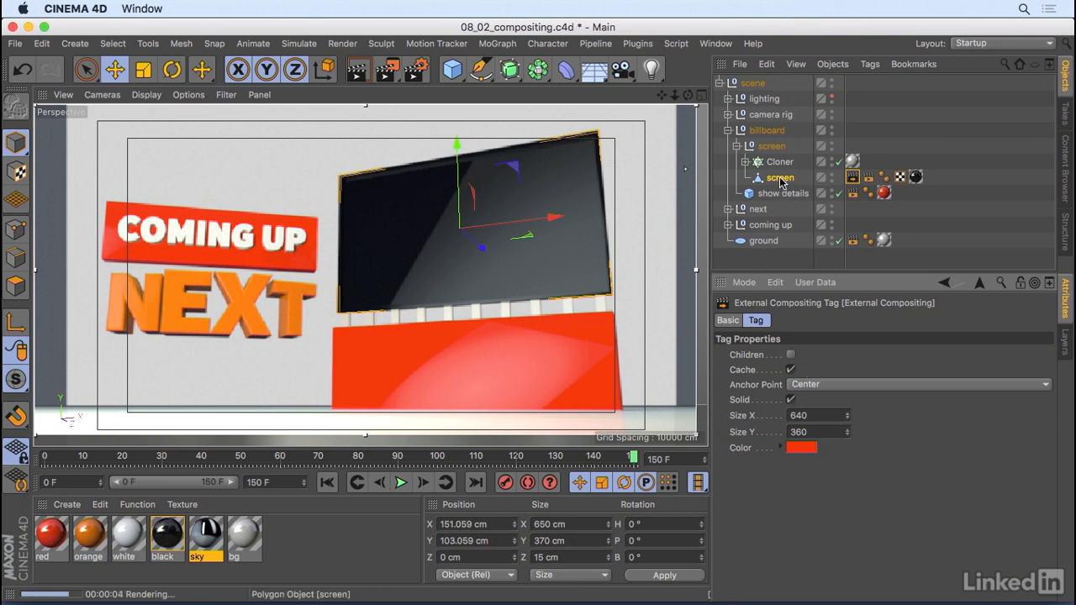
mouse_move(781, 177)
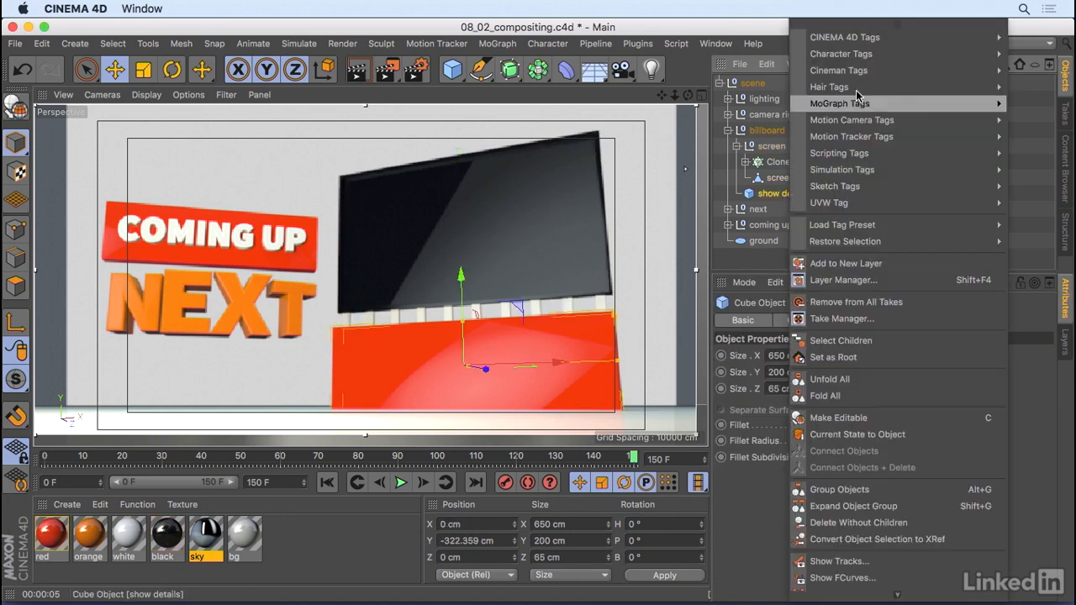
Tag show details with External Compositing (Solid off) and play the animation to preview
left_click(845, 37)
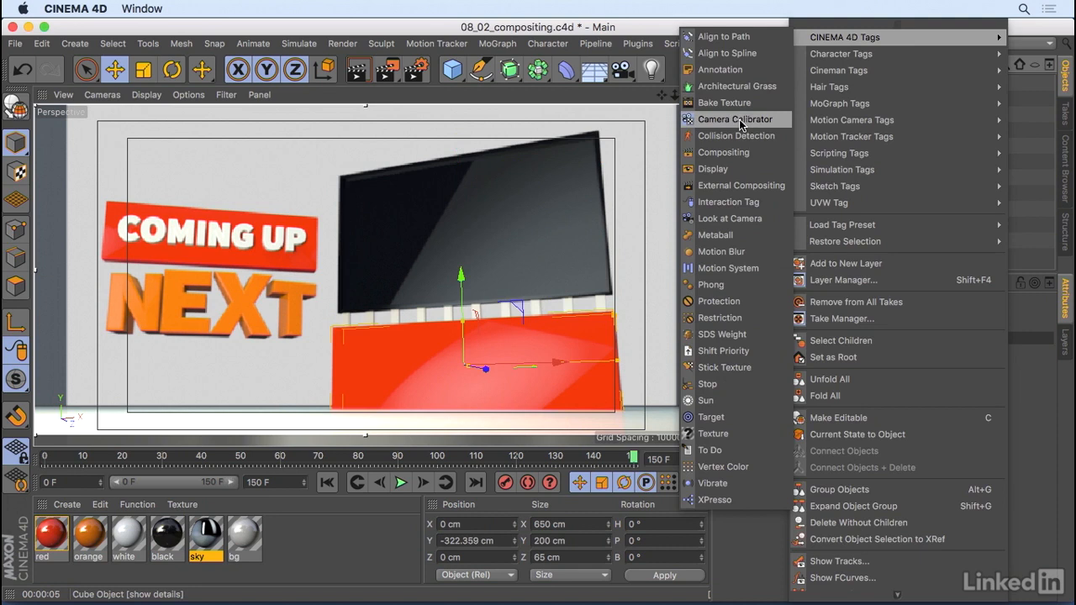
mouse_move(740, 185)
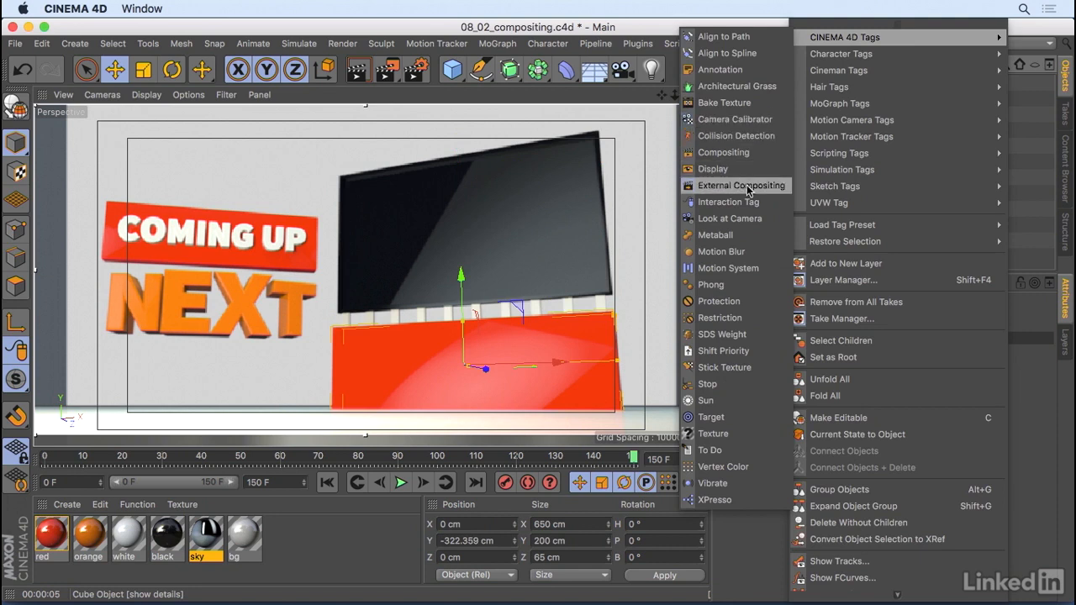
left_click(741, 185)
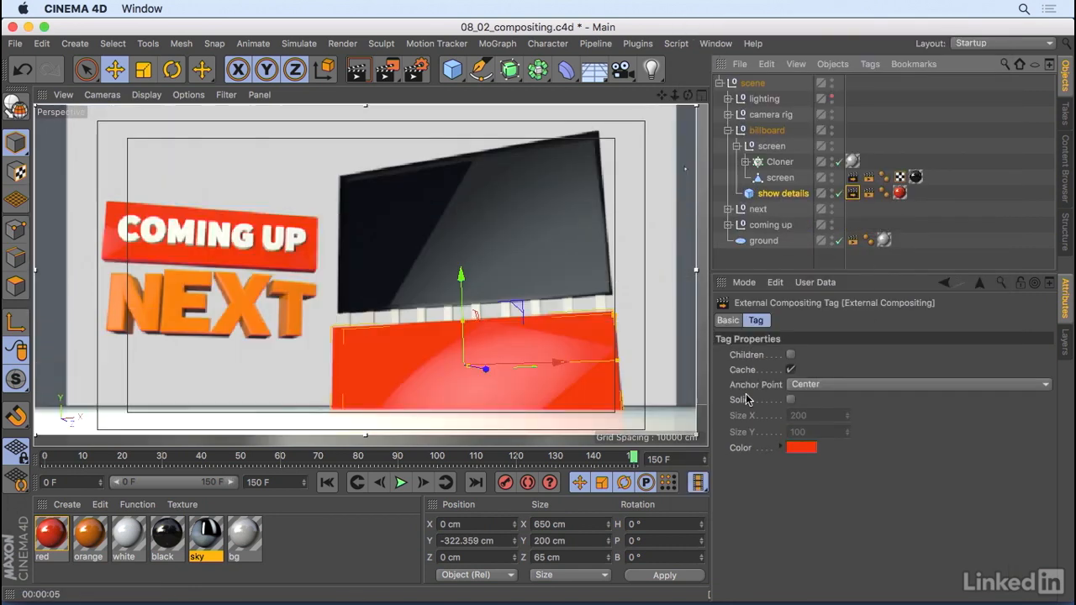
mouse_move(502, 370)
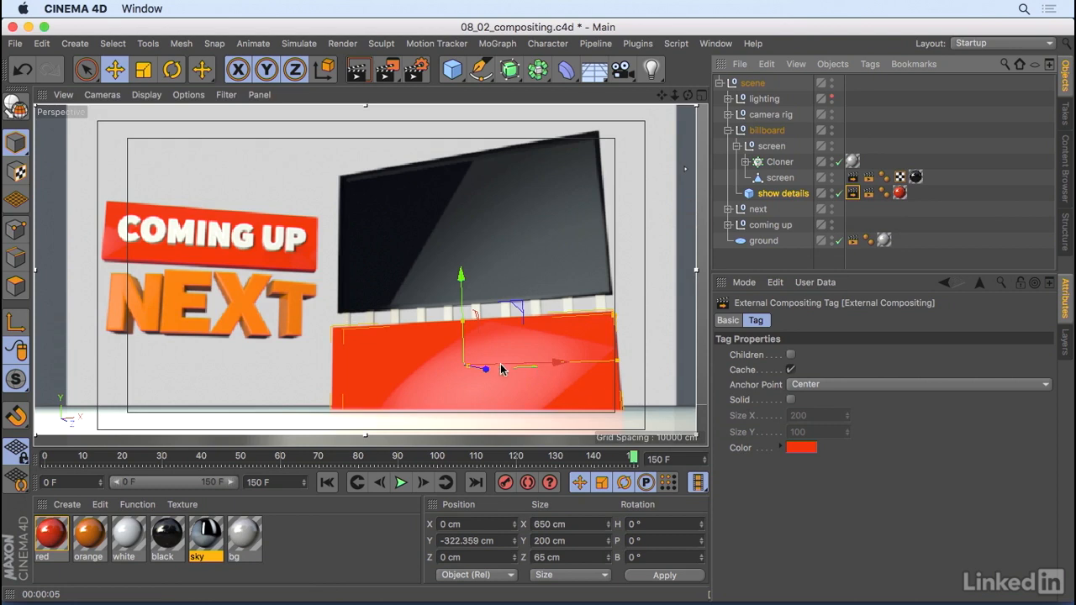
mouse_move(560, 360)
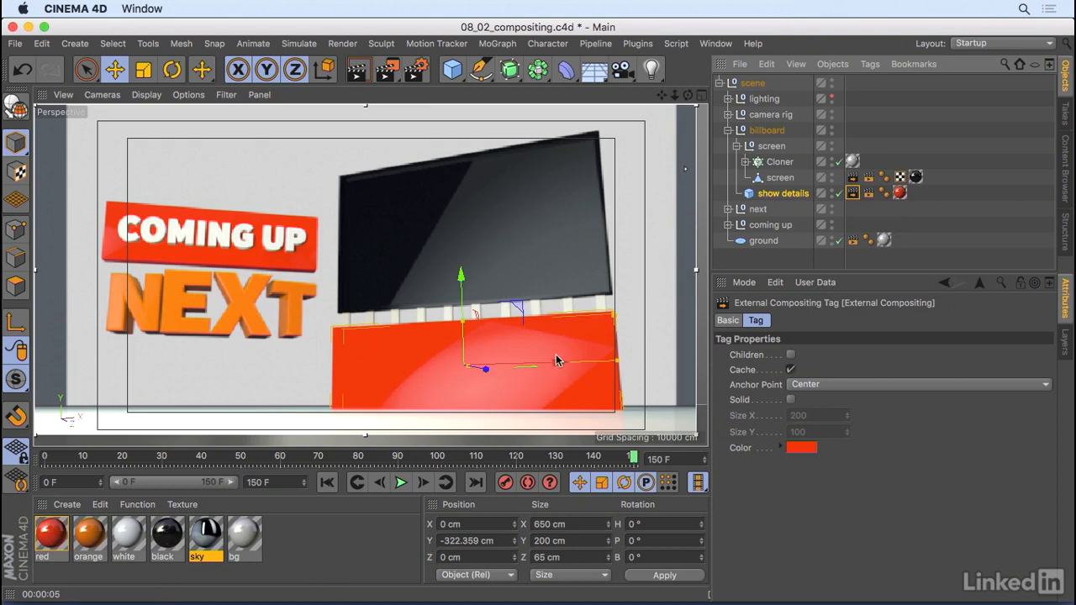
mouse_move(548, 423)
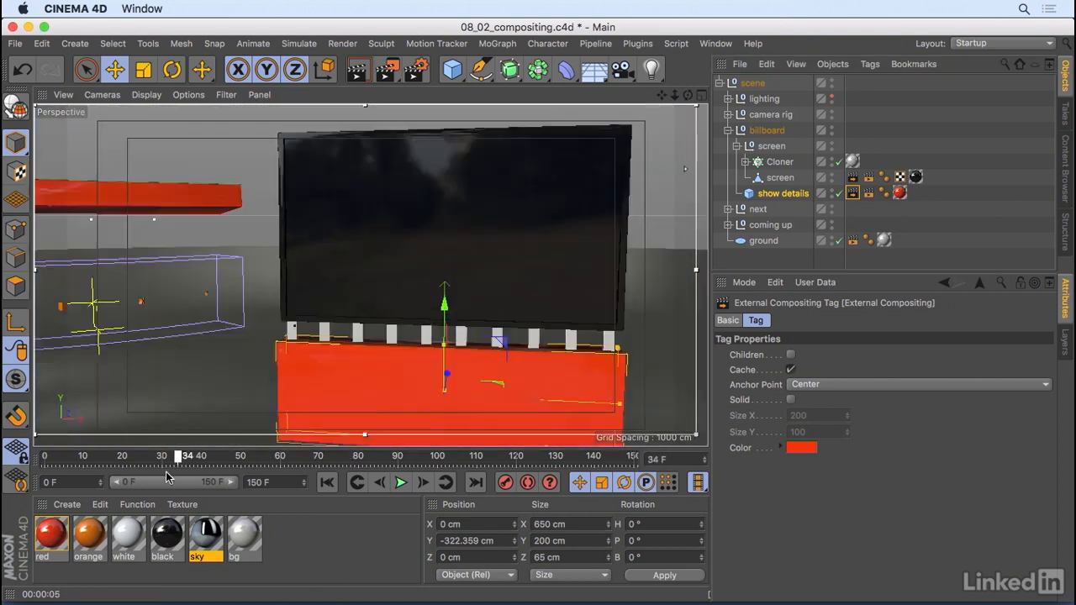
left_click(401, 482)
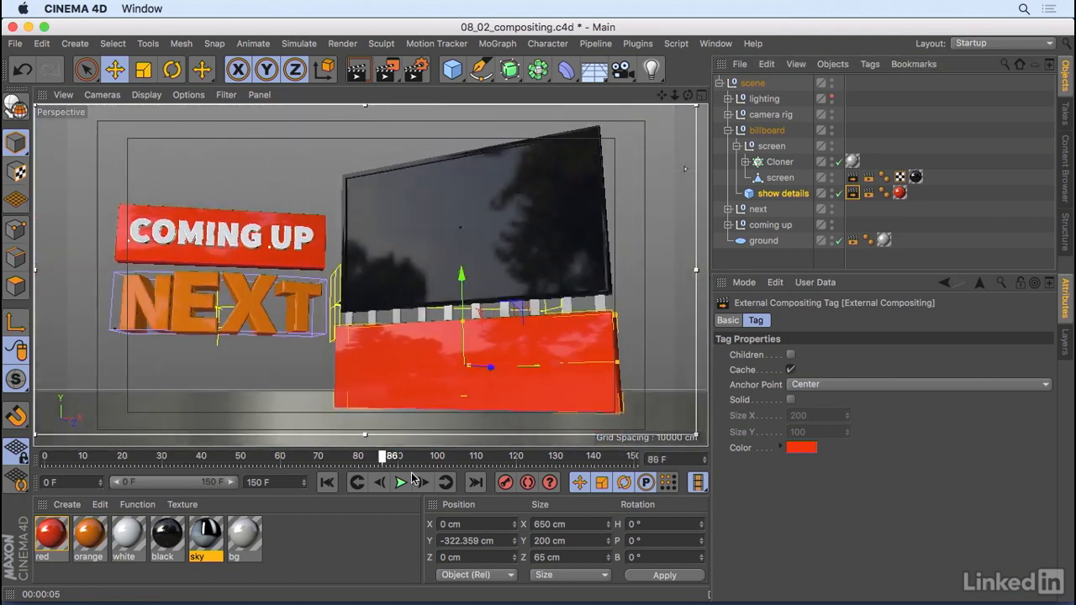